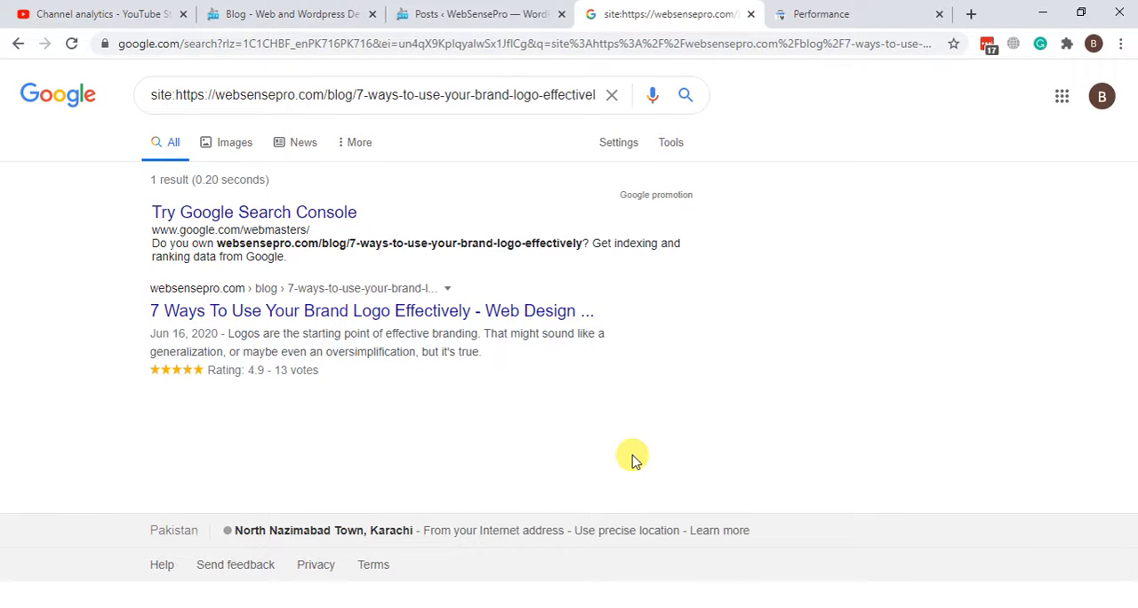
{"action": "mouse_move", "coordinate": [147, 310]}
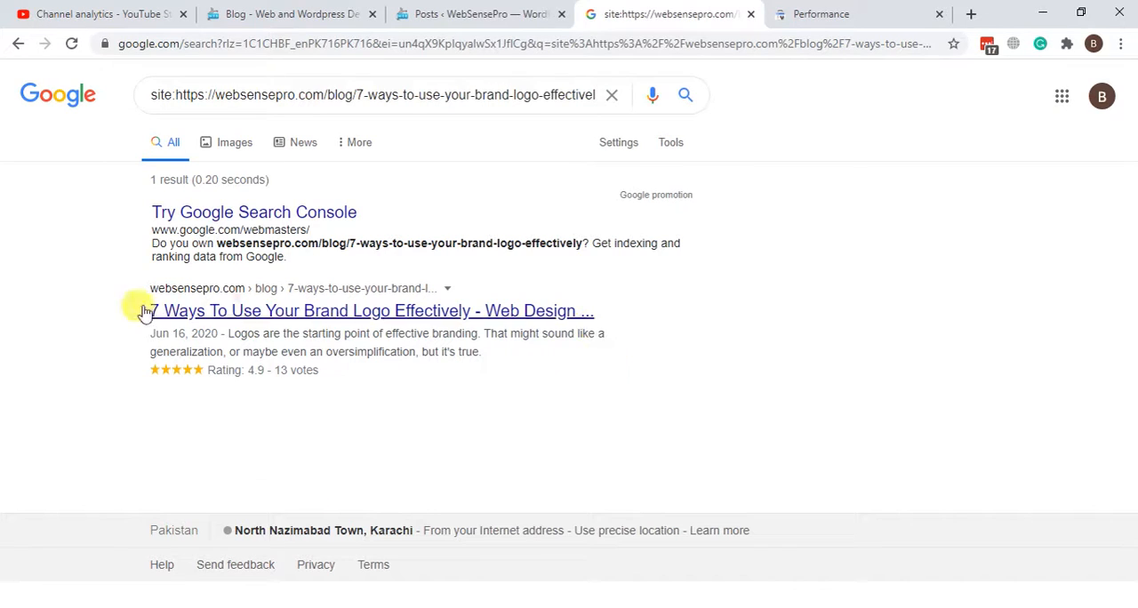
{"action": "mouse_move", "coordinate": [147, 378]}
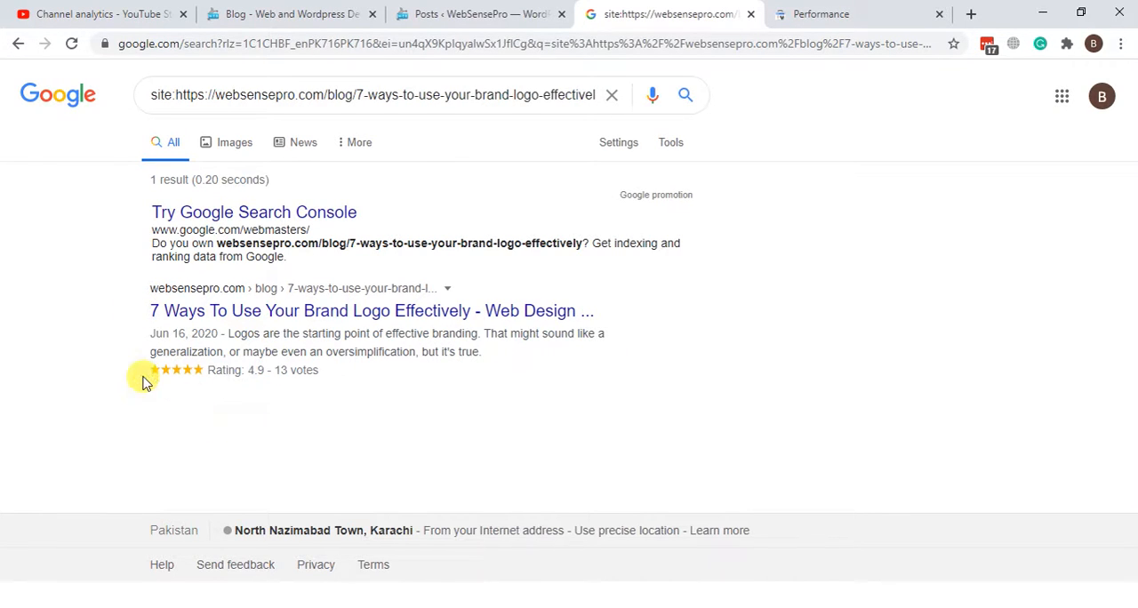
{"action": "mouse_move", "coordinate": [171, 387]}
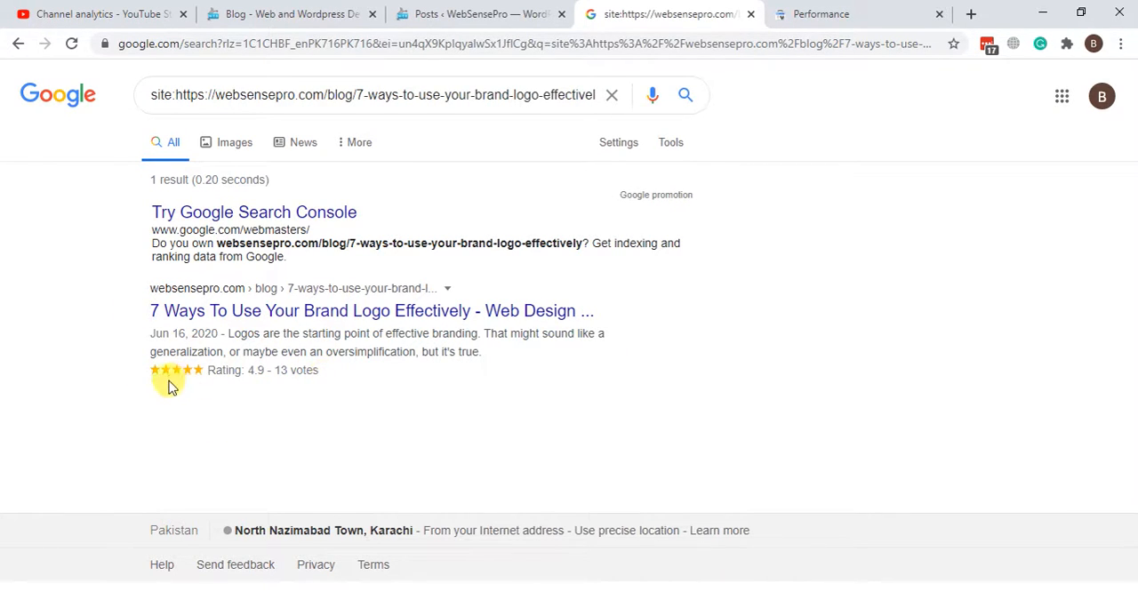
{"action": "mouse_move", "coordinate": [160, 378]}
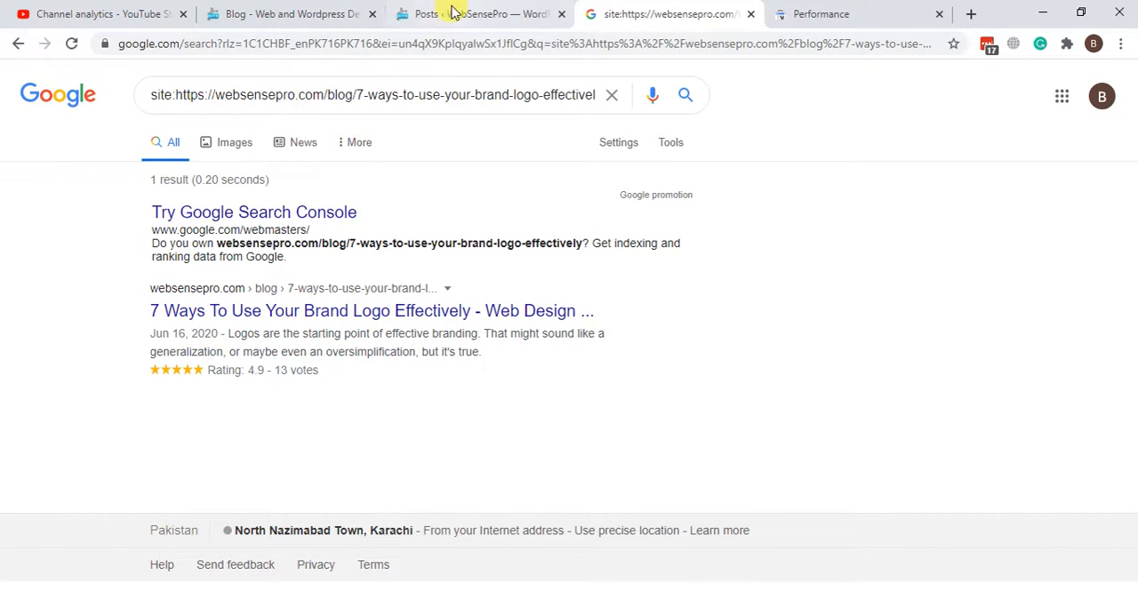
Review the kk Star Ratings plugin page on WordPress.org: its 4.3 rating from 250 reviews and features
{"action": "left_click", "coordinate": [481, 13]}
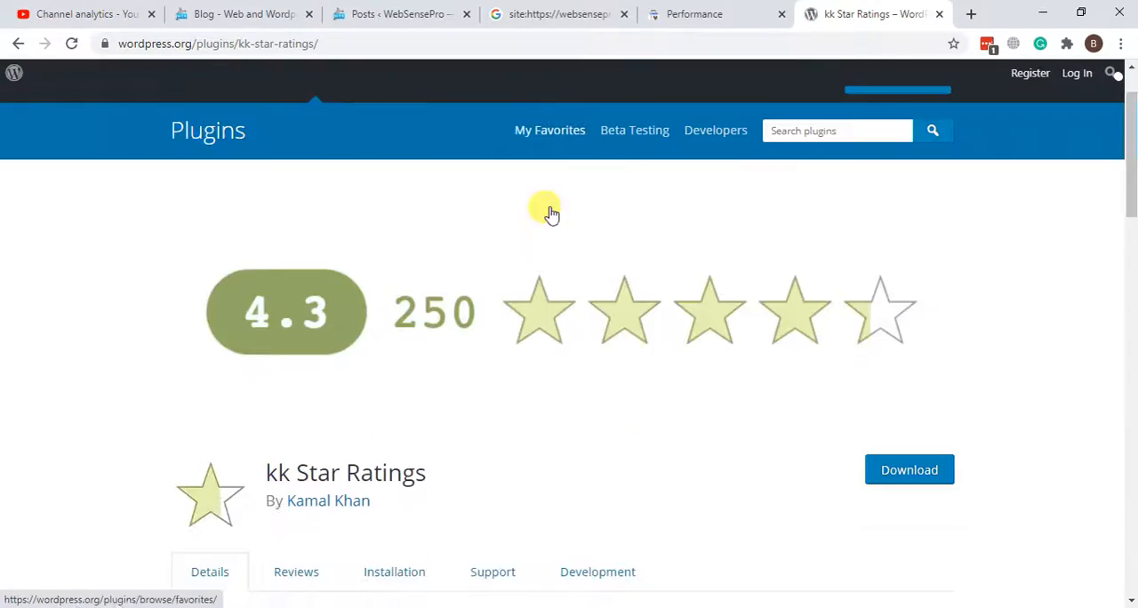
{"action": "scroll", "scroll_direction": "down", "scroll_amount": 3}
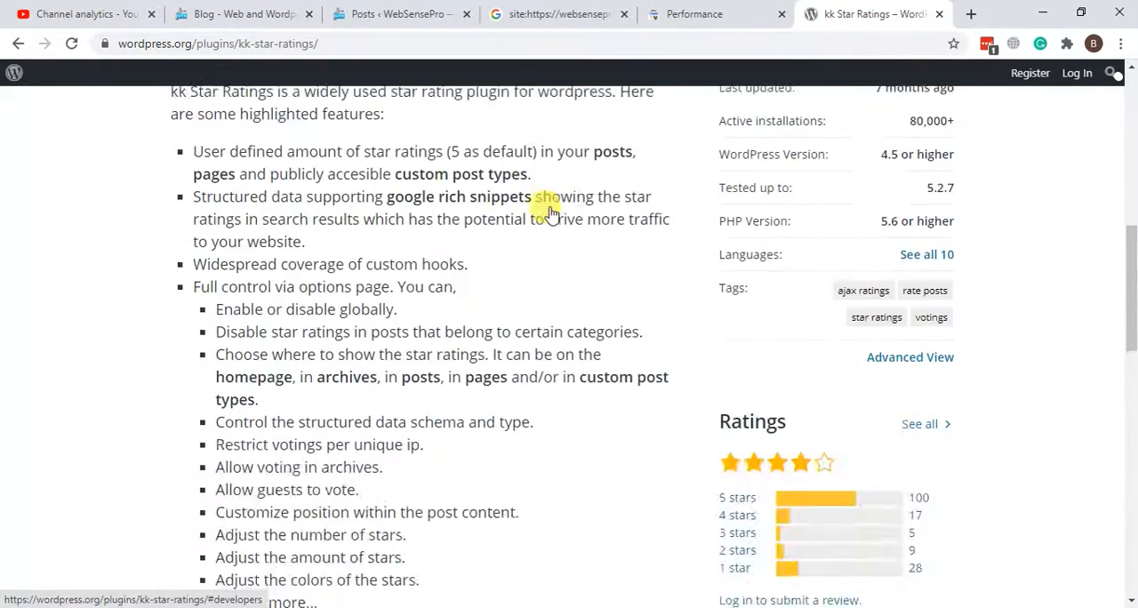
{"action": "scroll", "scroll_direction": "down", "scroll_amount": 3}
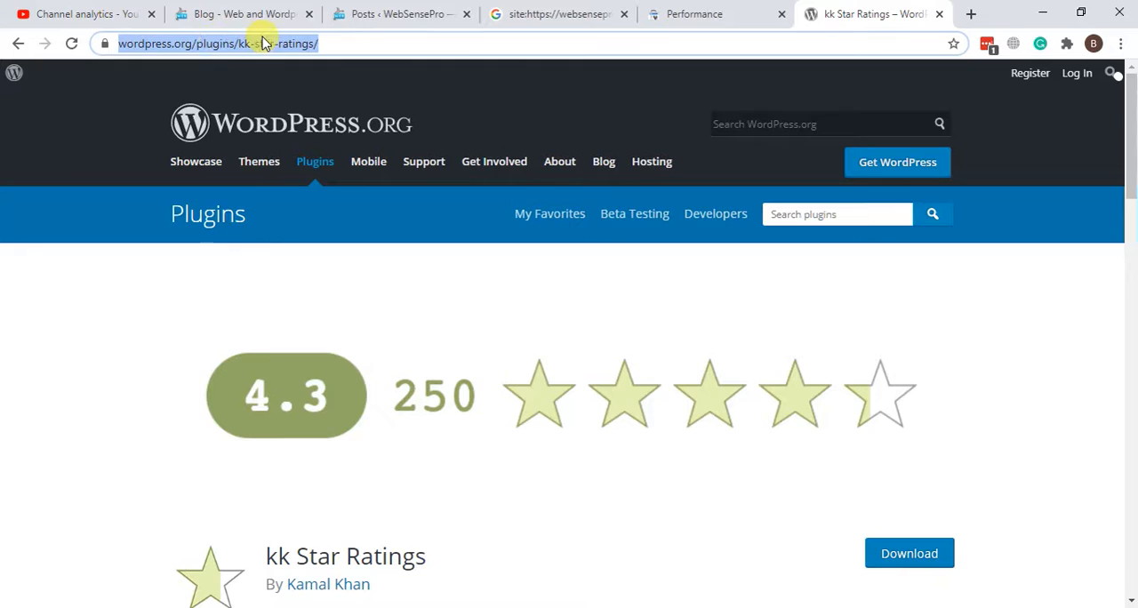
Open the kk Star Ratings 4.1.3 General settings and review the star rating and guest voting options
{"action": "left_click", "coordinate": [396, 13]}
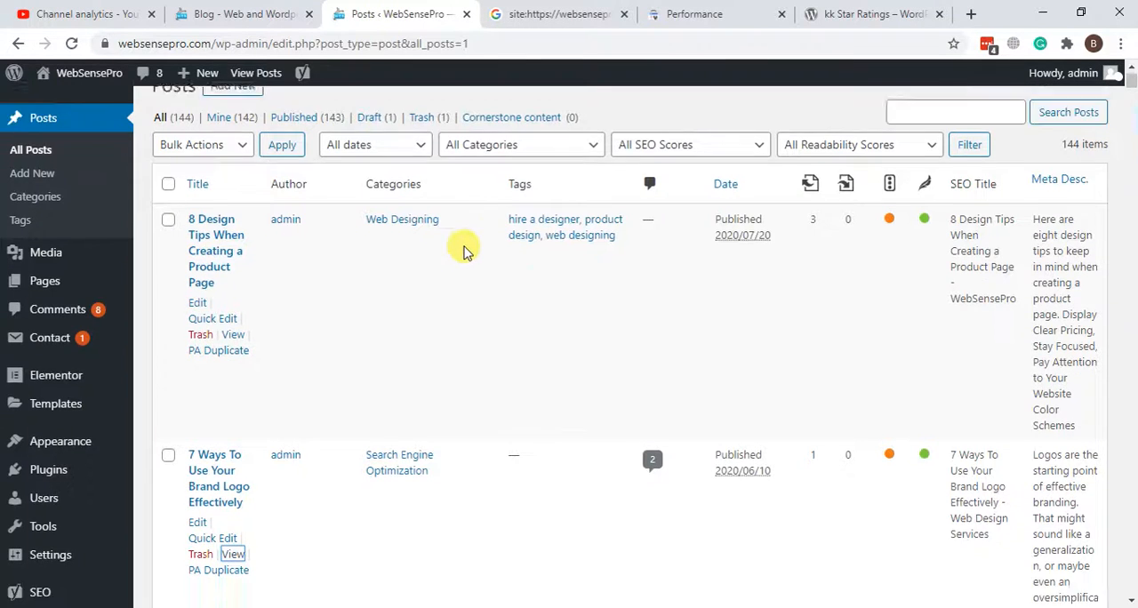
{"action": "scroll", "scroll_direction": "down", "scroll_amount": 3}
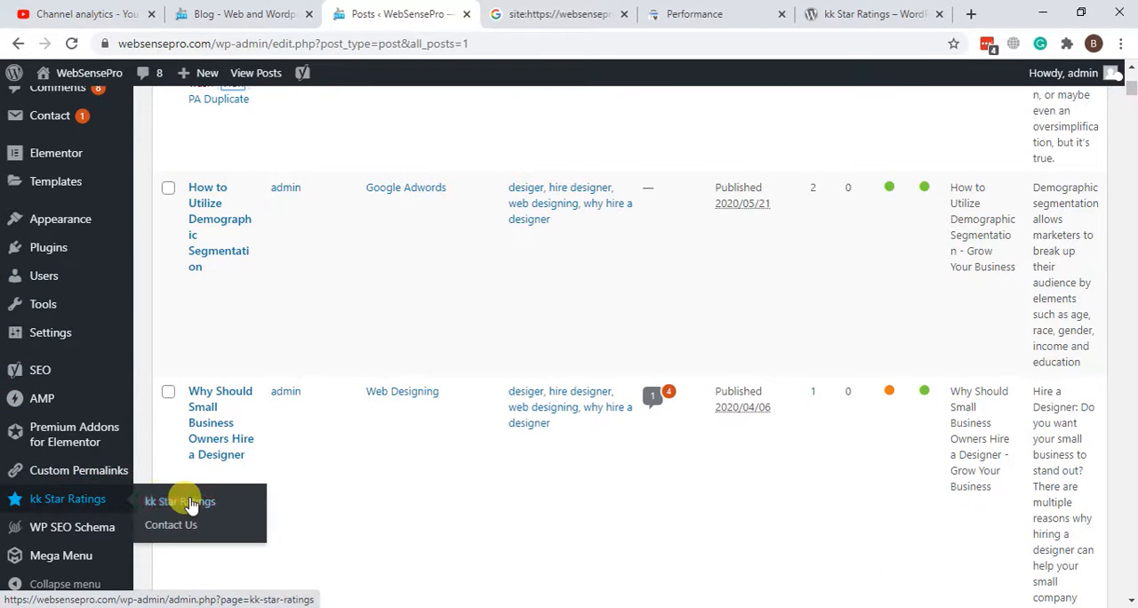
{"action": "left_click", "coordinate": [179, 502]}
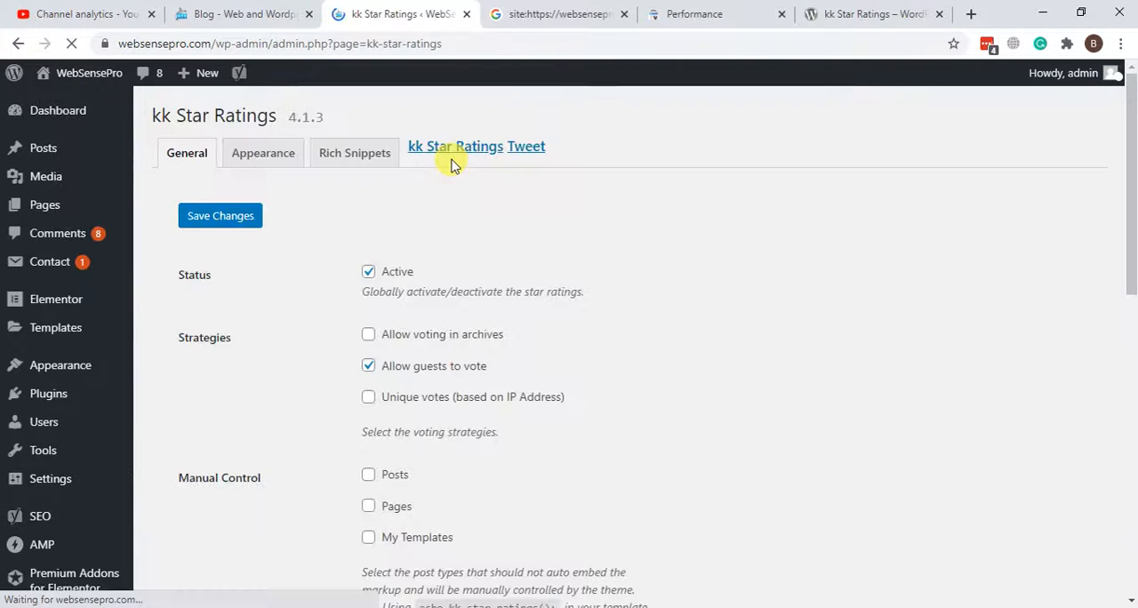
{"action": "scroll", "scroll_direction": "down", "scroll_amount": 3}
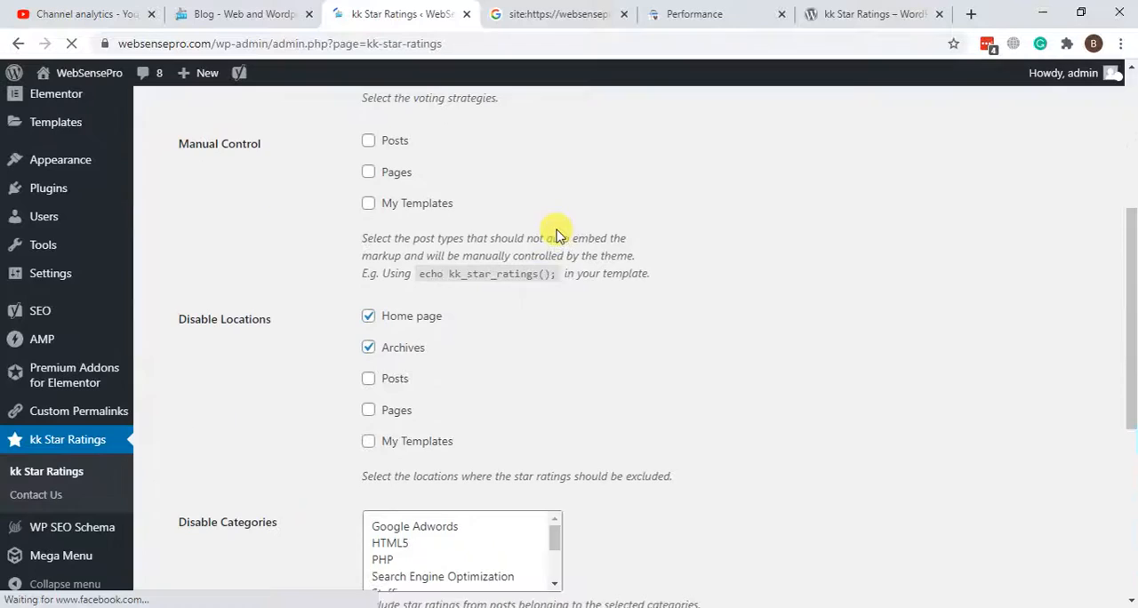
{"action": "scroll", "scroll_direction": "down", "scroll_amount": 3}
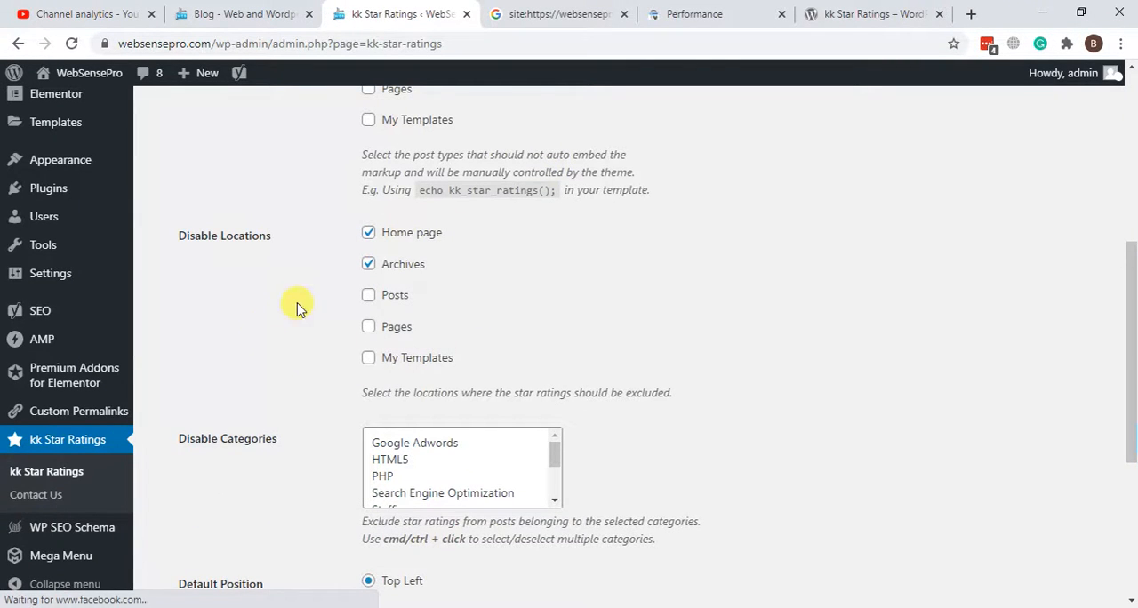
{"action": "scroll", "scroll_direction": "up", "scroll_amount": 3}
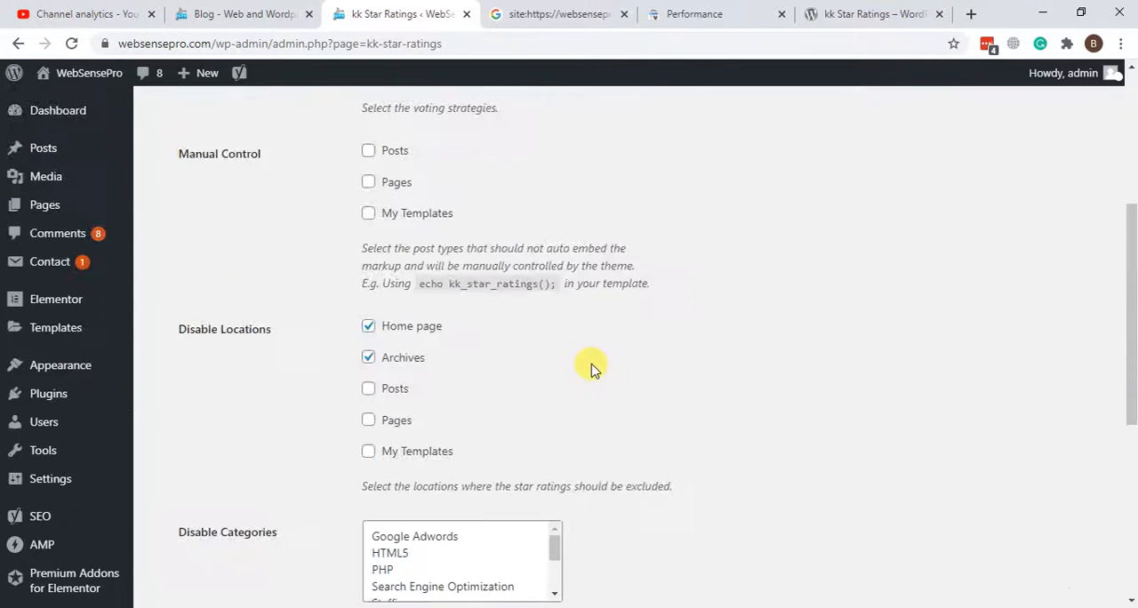
{"action": "scroll", "scroll_direction": "up", "scroll_amount": 3}
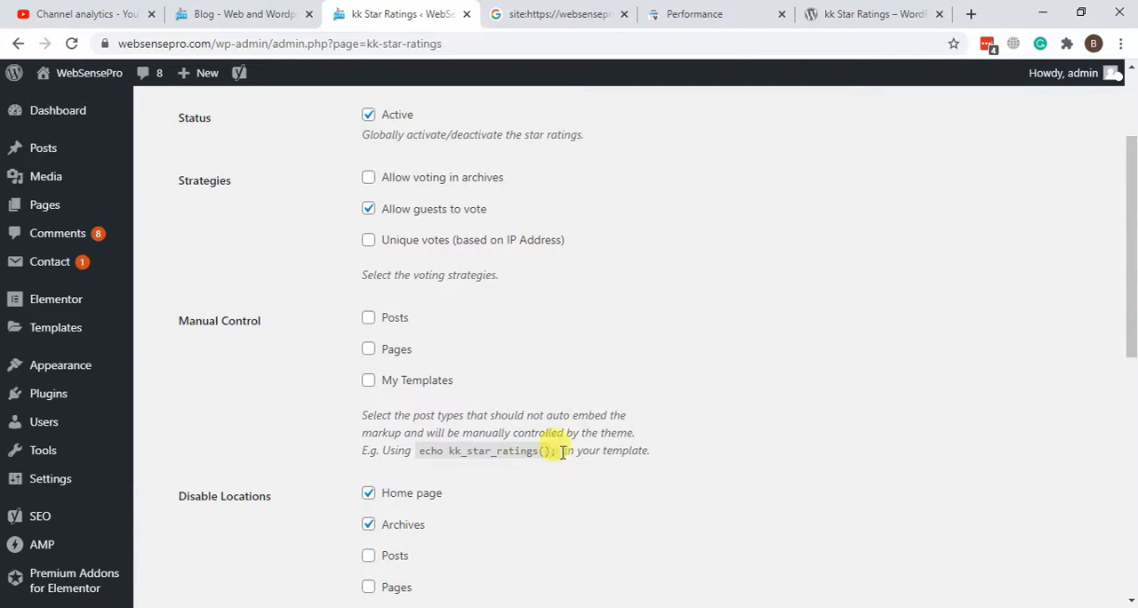
{"action": "scroll", "scroll_direction": "up", "scroll_amount": 3}
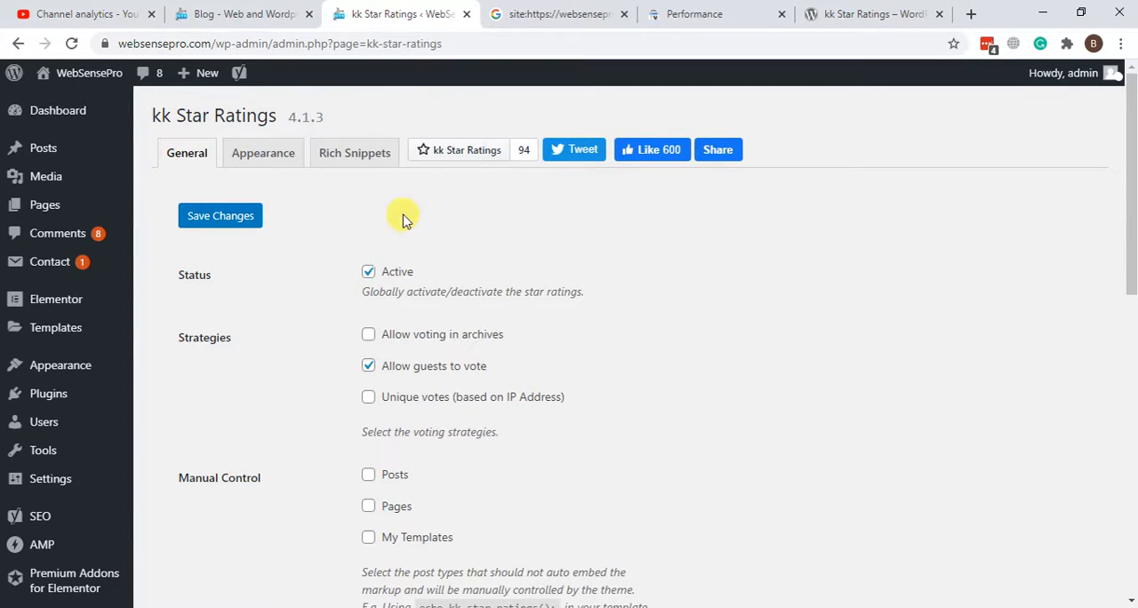
{"action": "mouse_move", "coordinate": [520, 275]}
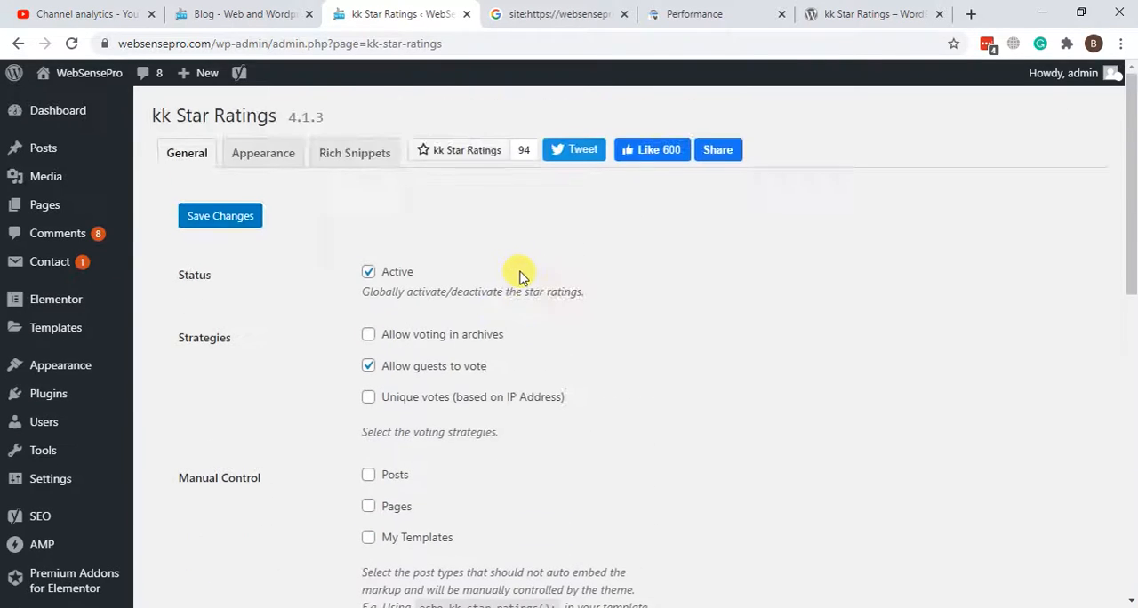
Open the Rich Snippets settings and select the whole JSON-LD AggregateRating template
{"action": "left_click", "coordinate": [354, 153]}
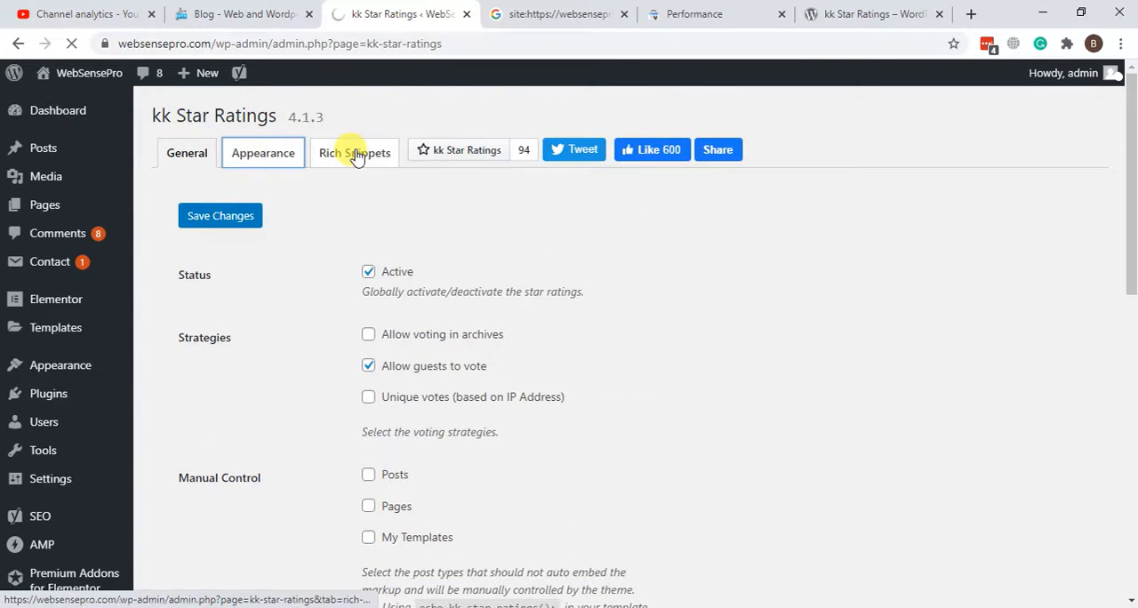
{"action": "left_click", "coordinate": [263, 153]}
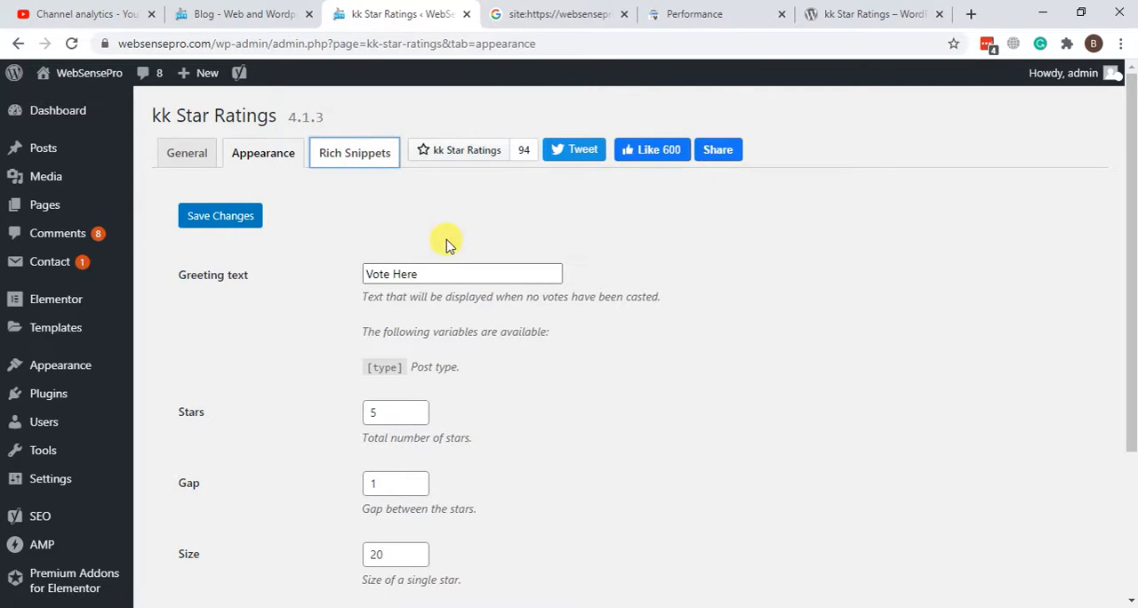
{"action": "left_click", "coordinate": [354, 152]}
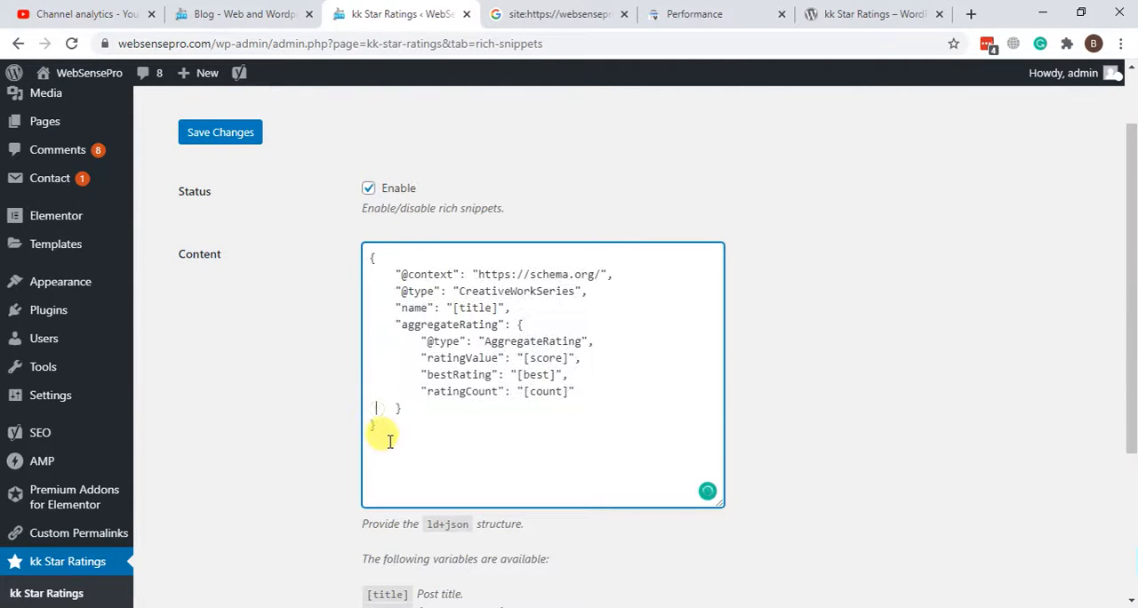
{"action": "key", "text": "ctrl+a"}
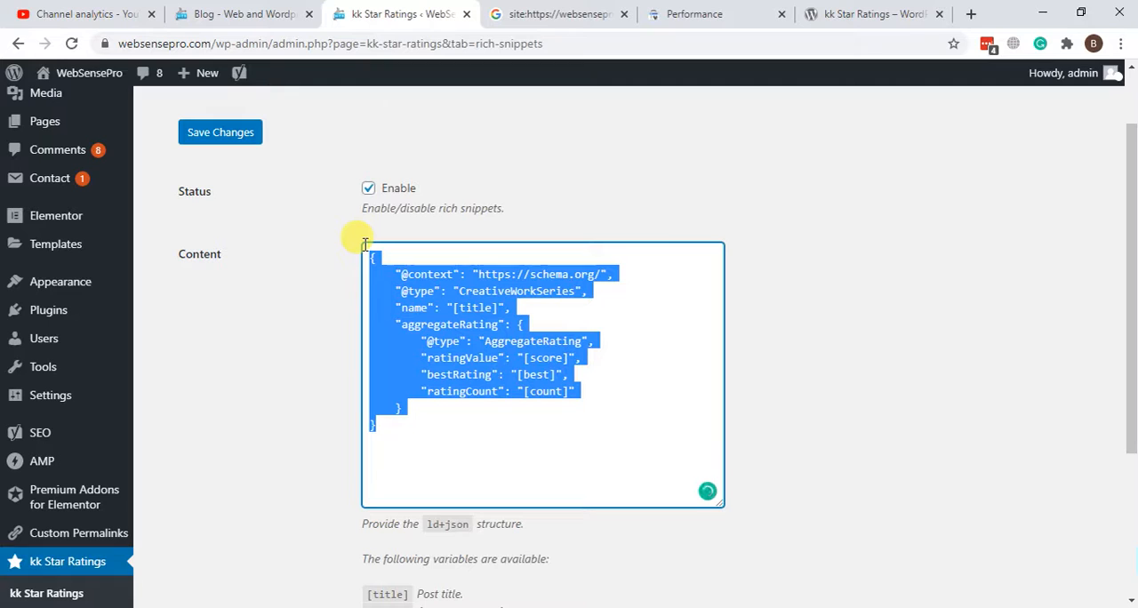
{"action": "mouse_move", "coordinate": [646, 249]}
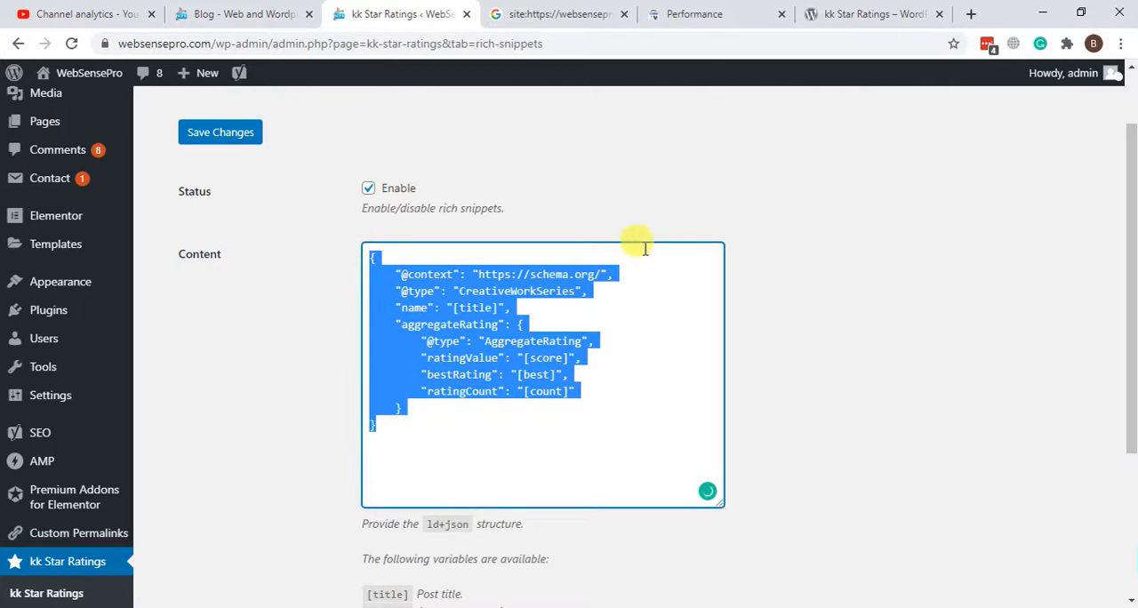
Compare against the Google search result, then return and deselect the template
{"action": "left_click", "coordinate": [558, 14]}
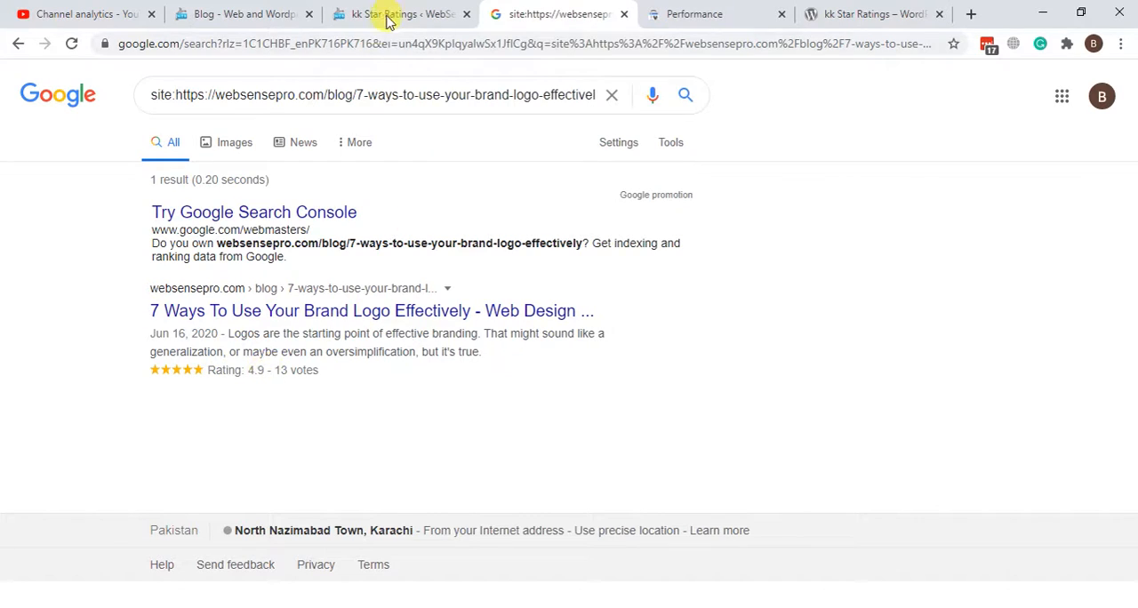
{"action": "left_click", "coordinate": [401, 14]}
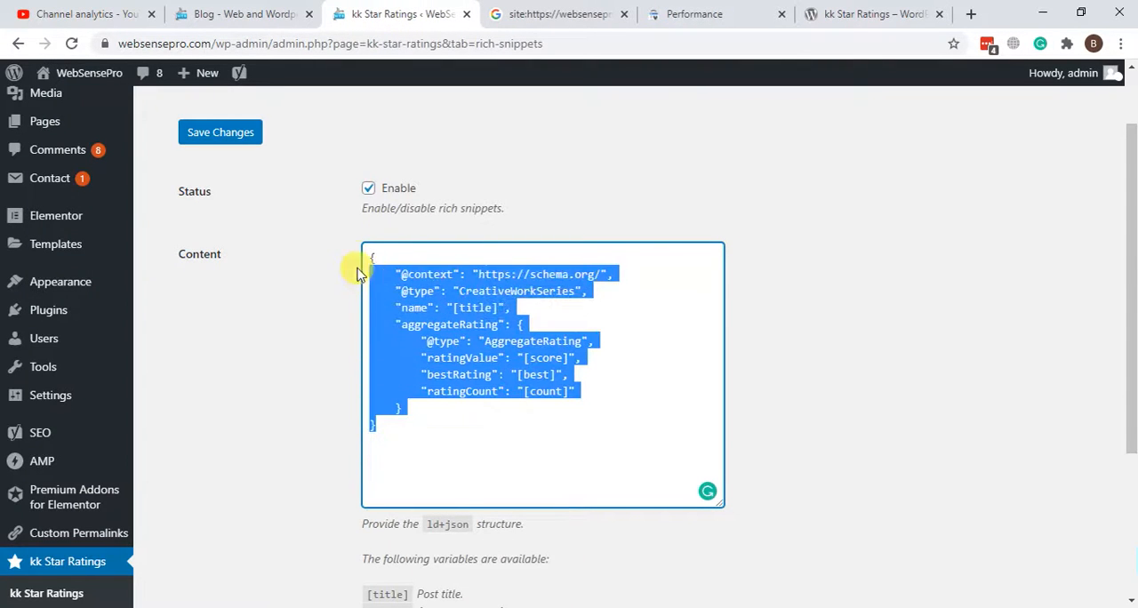
{"action": "left_click", "coordinate": [396, 445]}
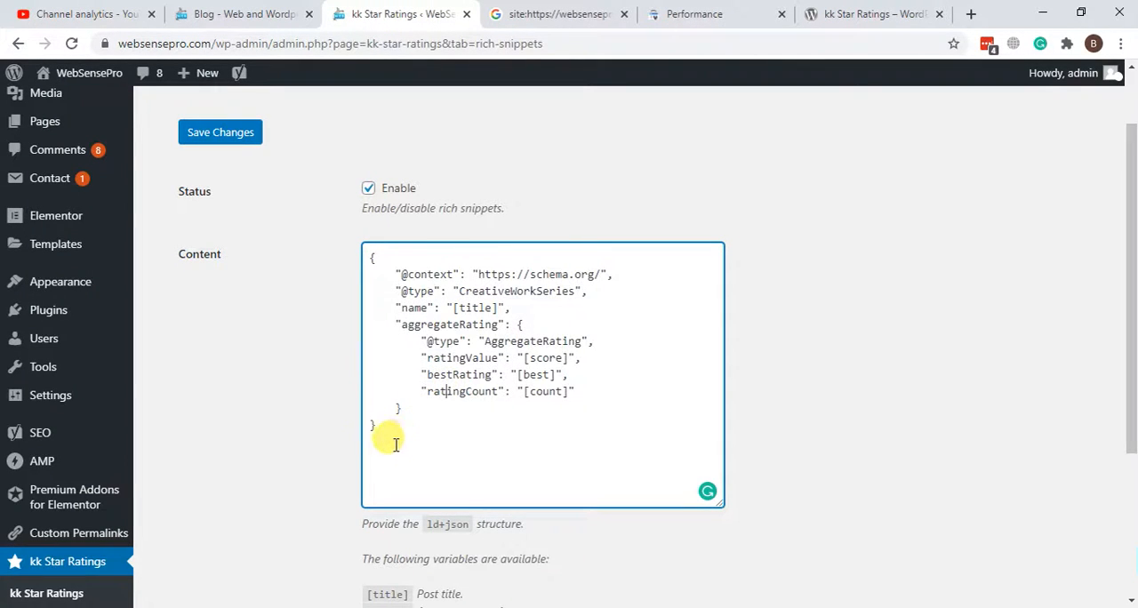
{"action": "mouse_move", "coordinate": [528, 436]}
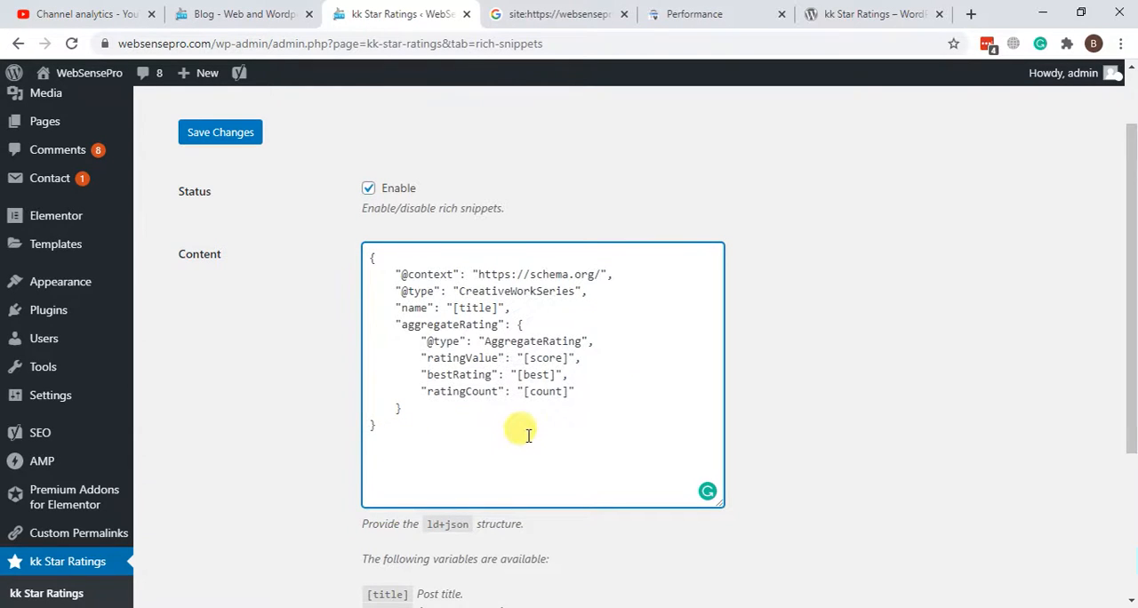
{"action": "scroll", "scroll_direction": "up", "scroll_amount": 3}
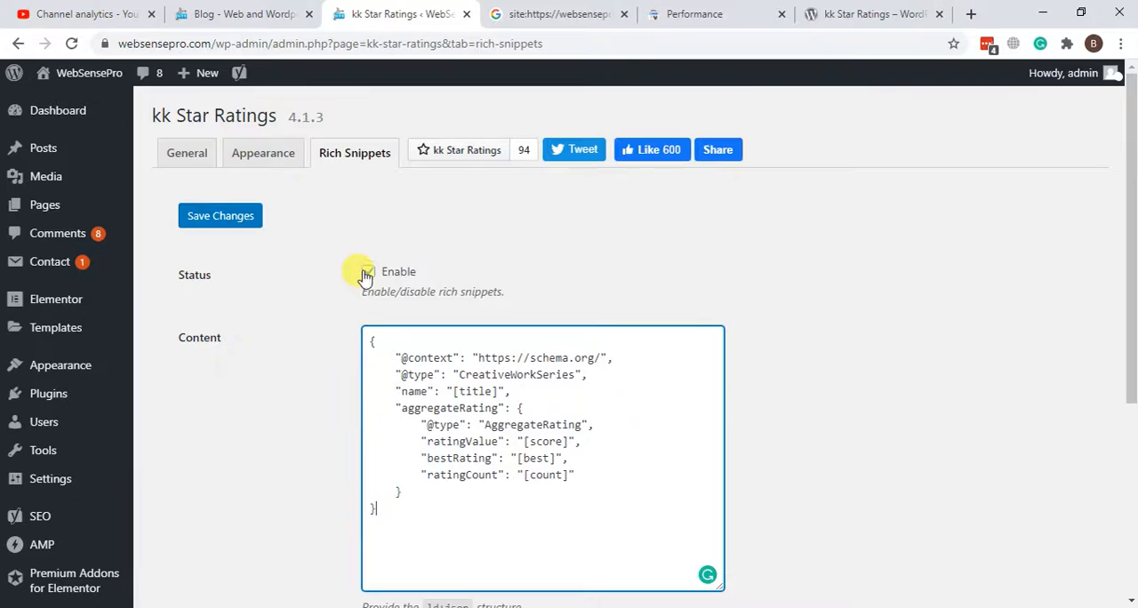
Open the Add New Post editor in a new tab
{"action": "left_click", "coordinate": [367, 271]}
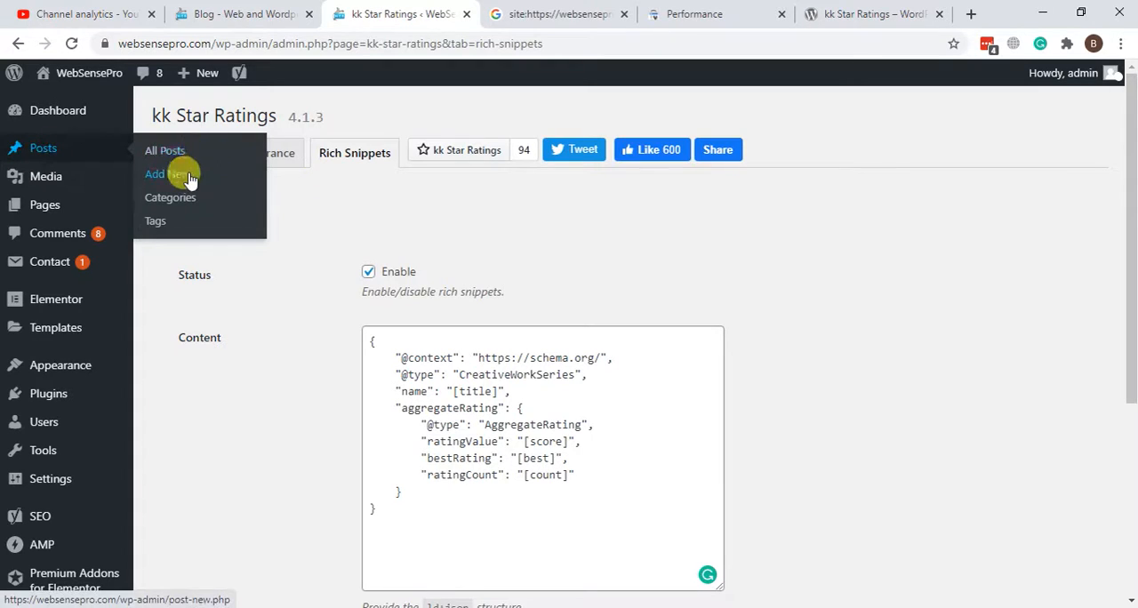
{"action": "right_click", "coordinate": [169, 174]}
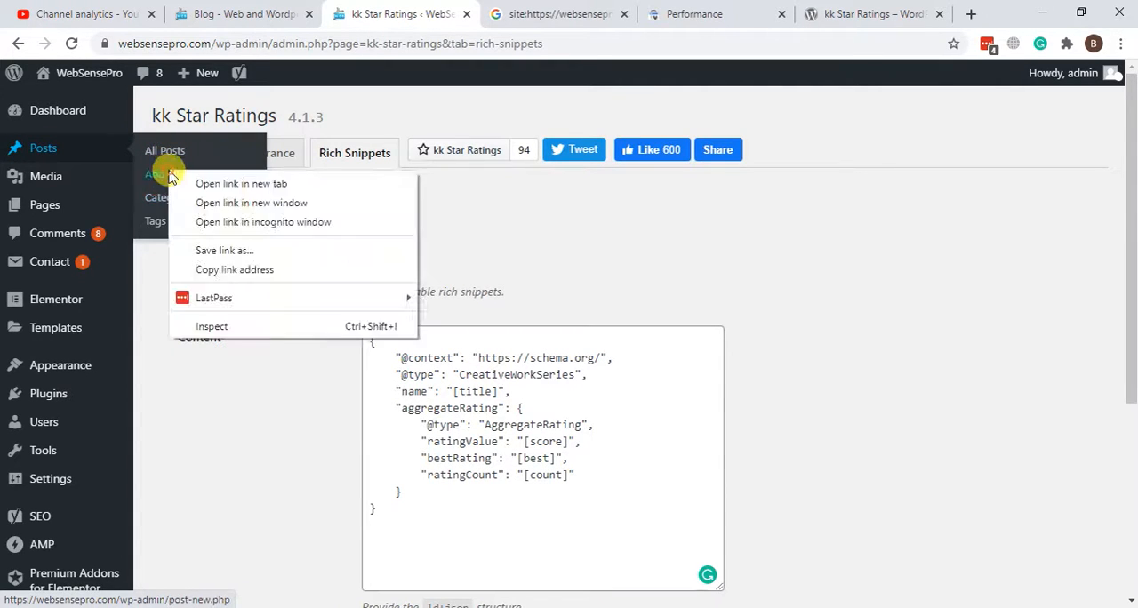
{"action": "left_click", "coordinate": [241, 183]}
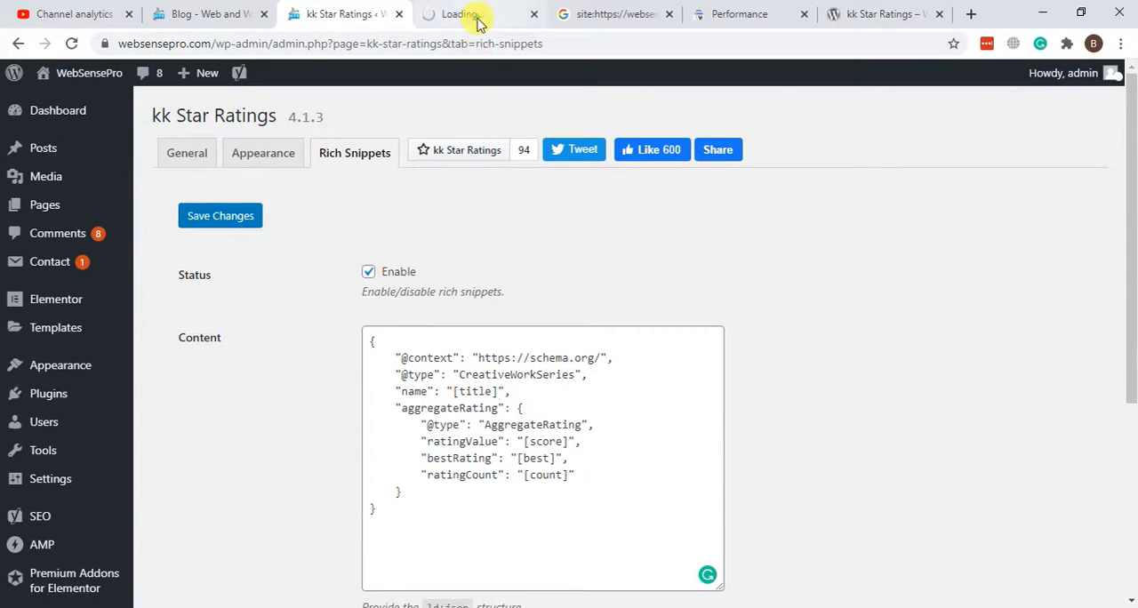
{"action": "left_click", "coordinate": [476, 15]}
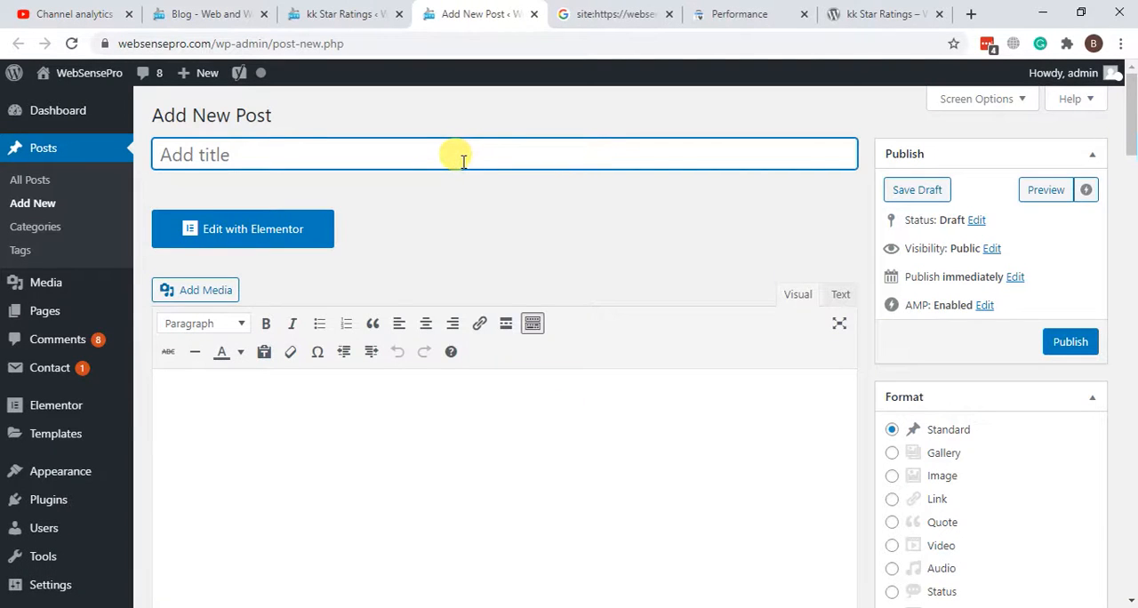
Title the draft 'Test post' with body text 'Test post to show ratings'
{"action": "type", "text": "Test"}
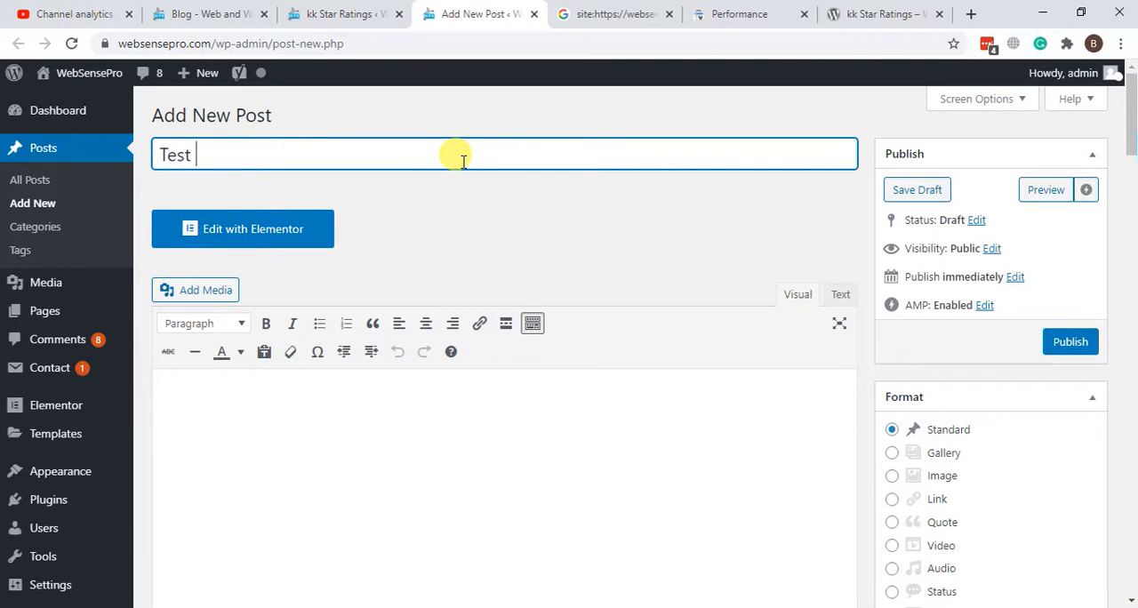
{"action": "type", "text": "post"}
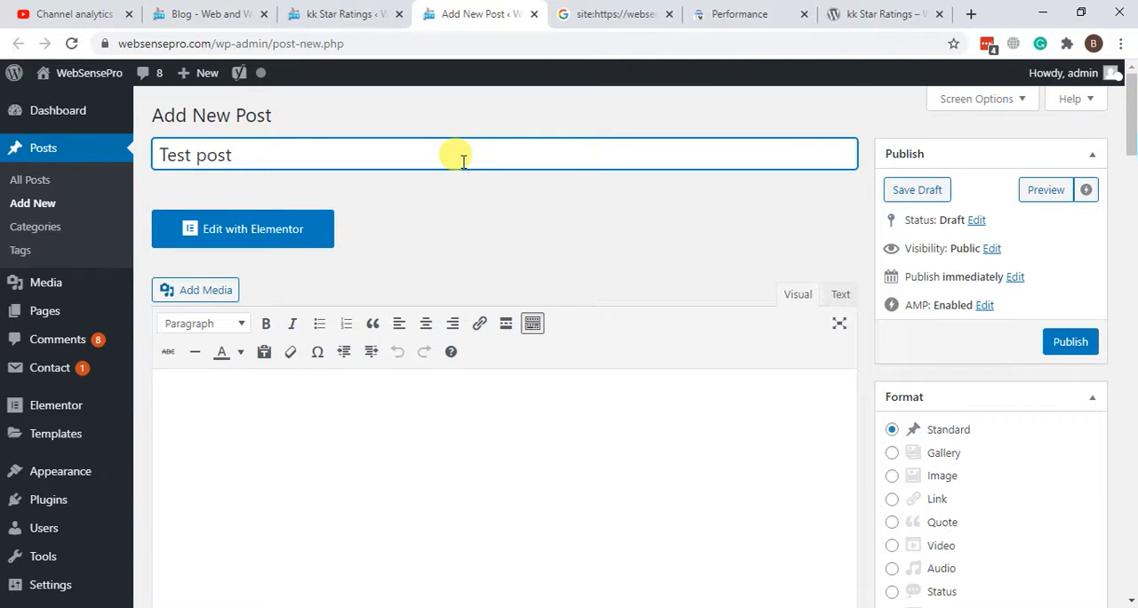
{"action": "mouse_move", "coordinate": [409, 384]}
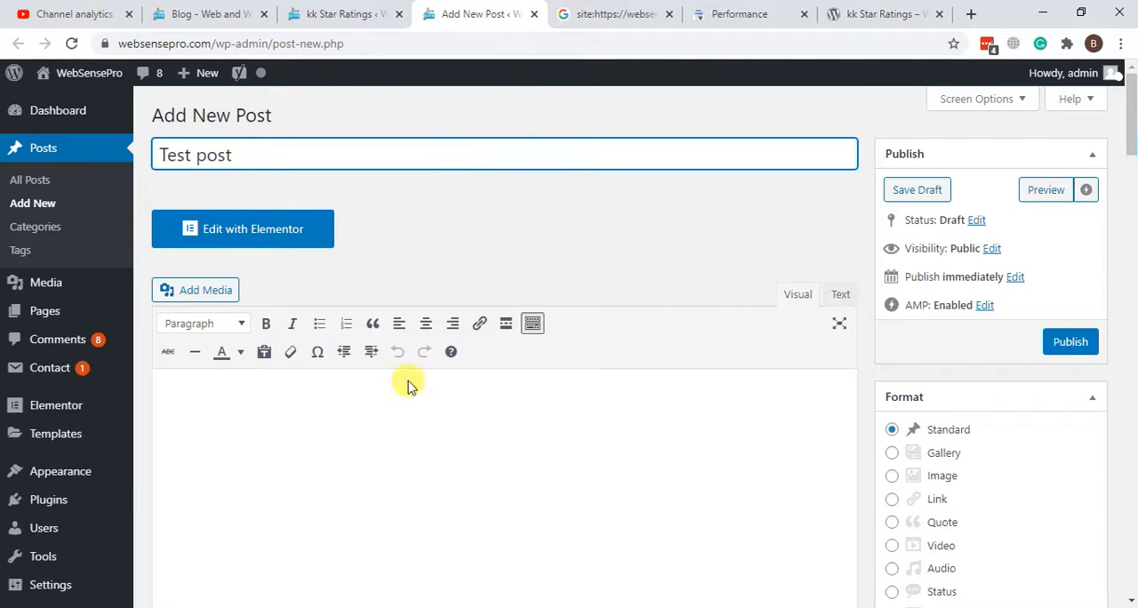
{"action": "type", "text": "Test post to sho"}
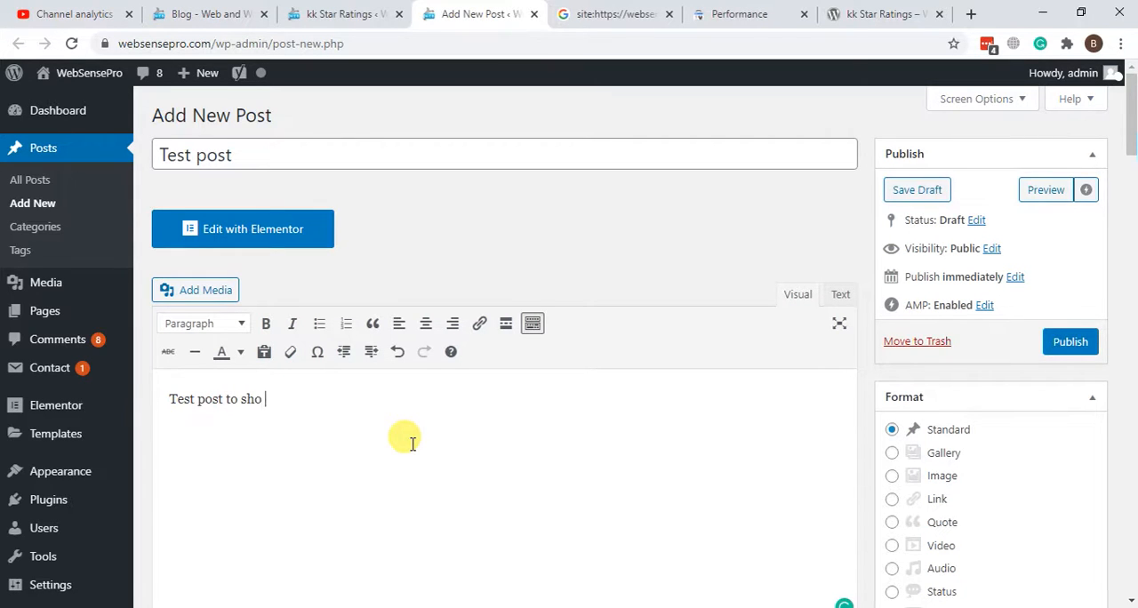
{"action": "type", "text": "w ratings"}
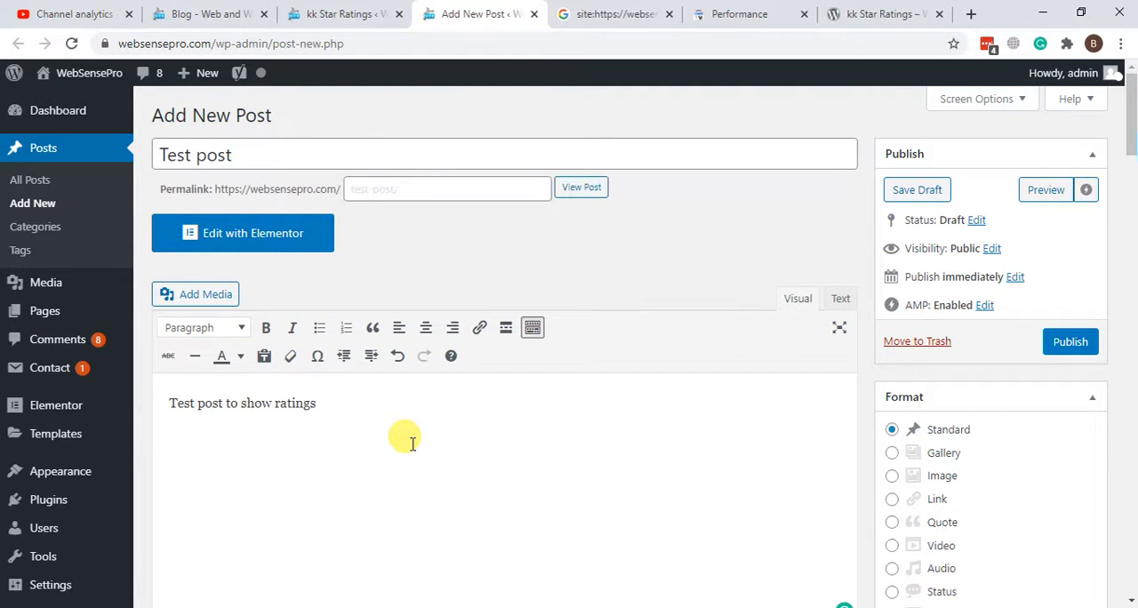
Check the kk Star Ratings box and publish 'Test post'
{"action": "scroll", "scroll_direction": "down", "scroll_amount": 3}
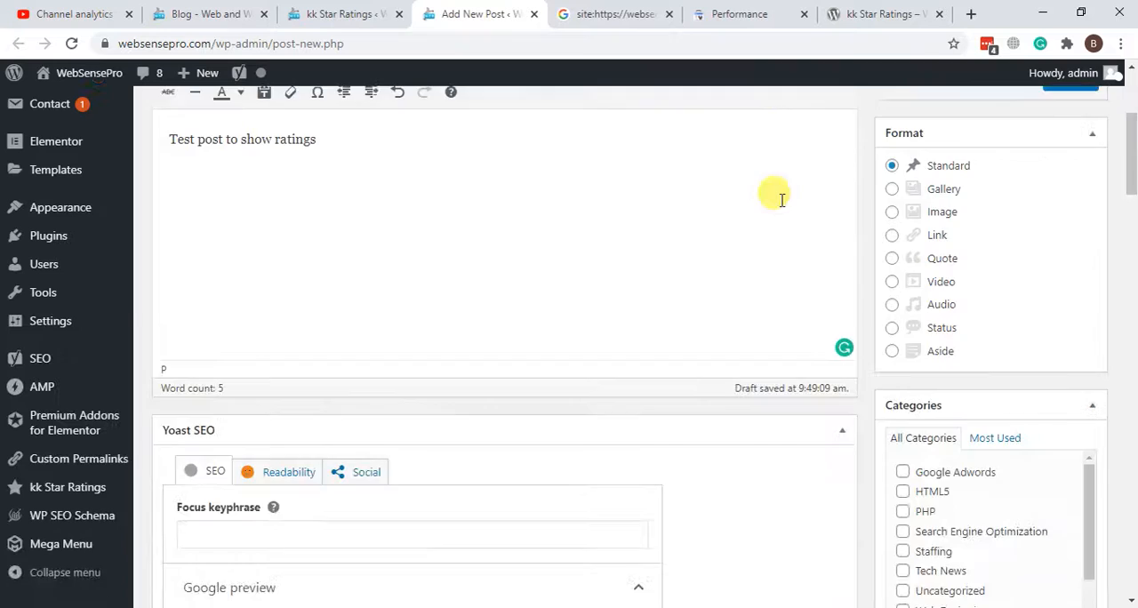
{"action": "scroll", "scroll_direction": "down", "scroll_amount": 3}
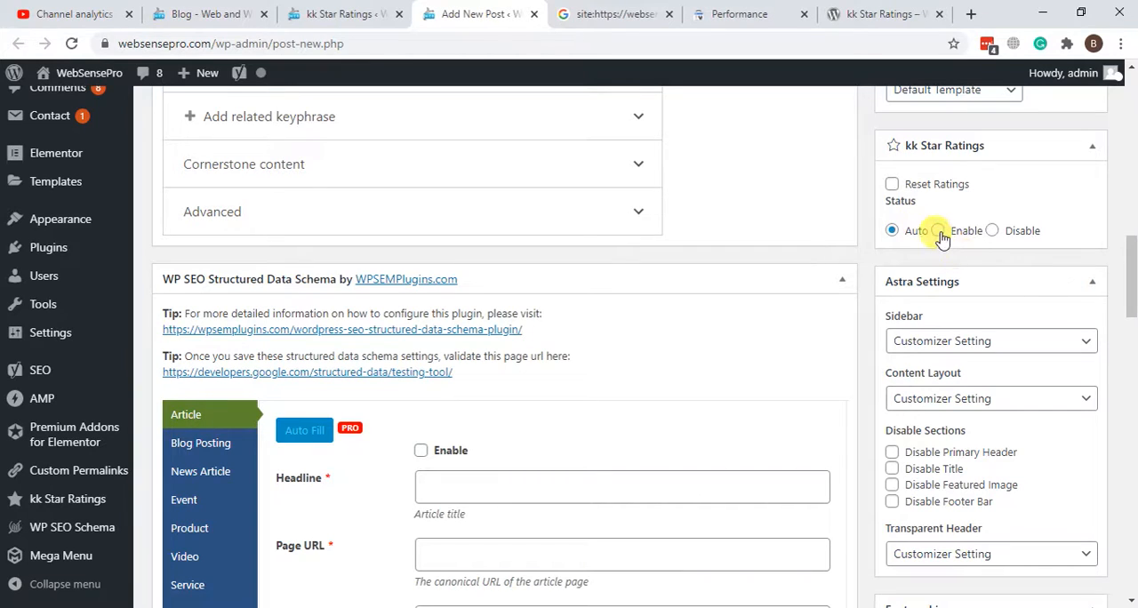
{"action": "scroll", "scroll_direction": "up", "scroll_amount": 3}
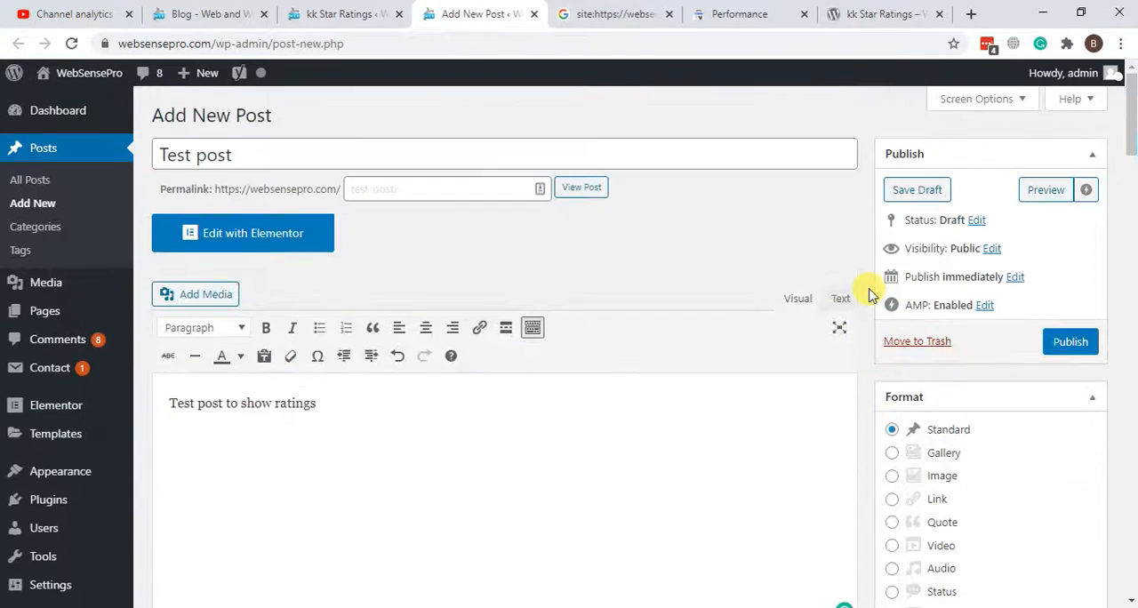
{"action": "left_click", "coordinate": [1071, 341]}
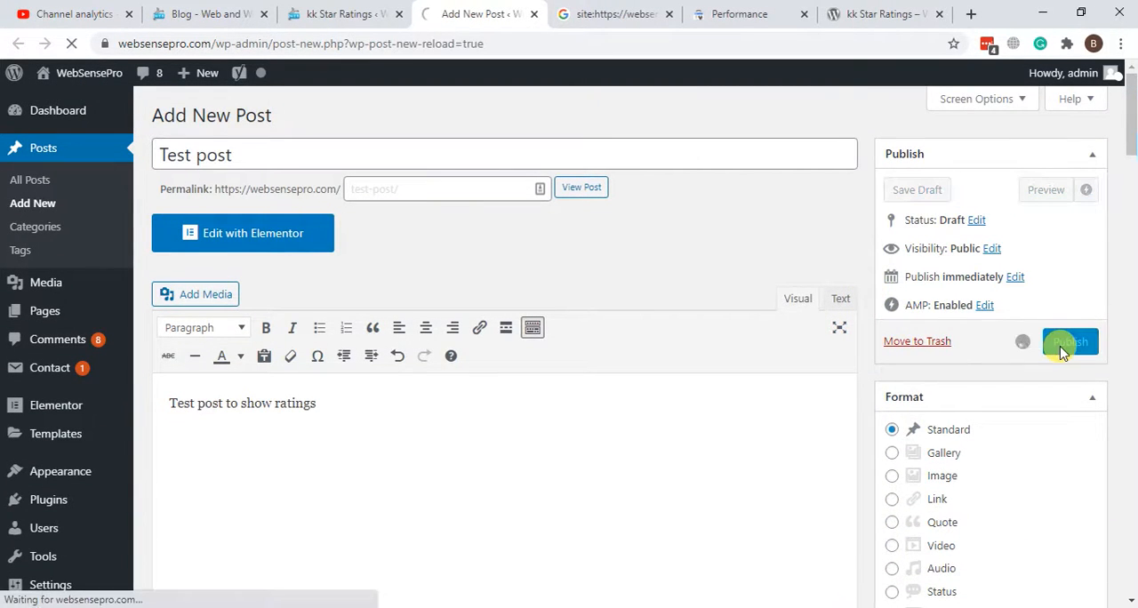
{"action": "left_click", "coordinate": [1070, 343]}
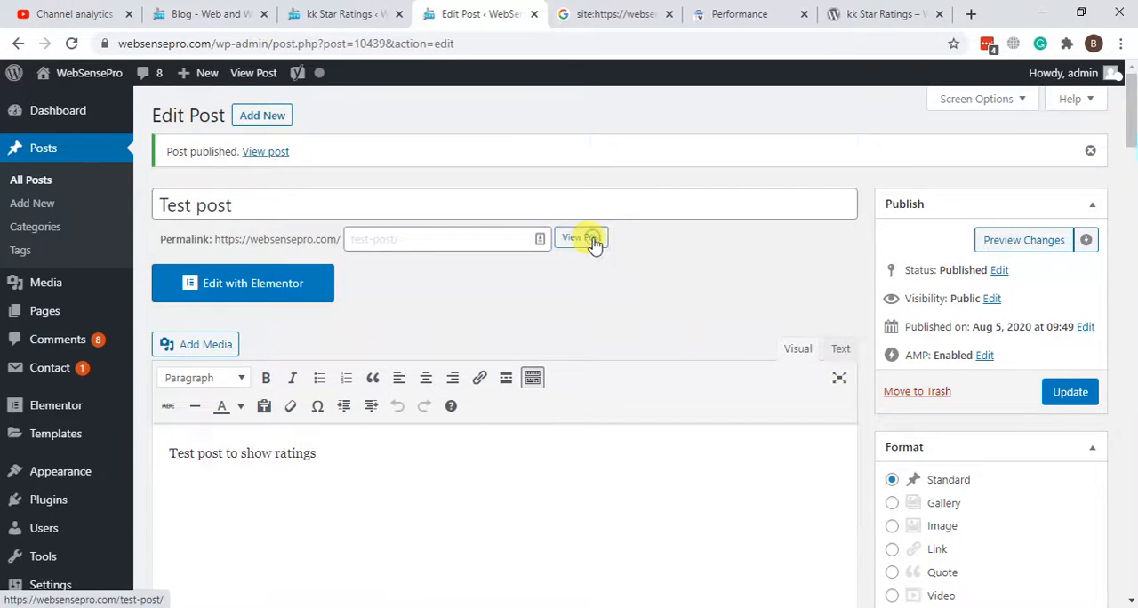
On the live Test post, cast six 5-star votes for a 5/5 rating from 6 votes
{"action": "left_click", "coordinate": [580, 239]}
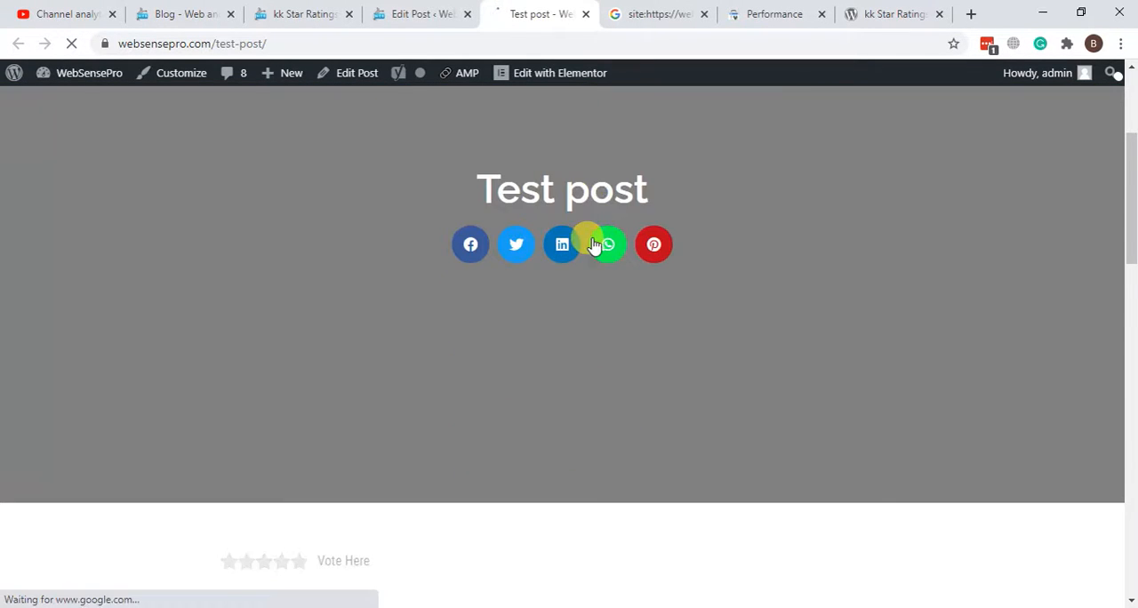
{"action": "scroll", "scroll_direction": "down", "scroll_amount": 3}
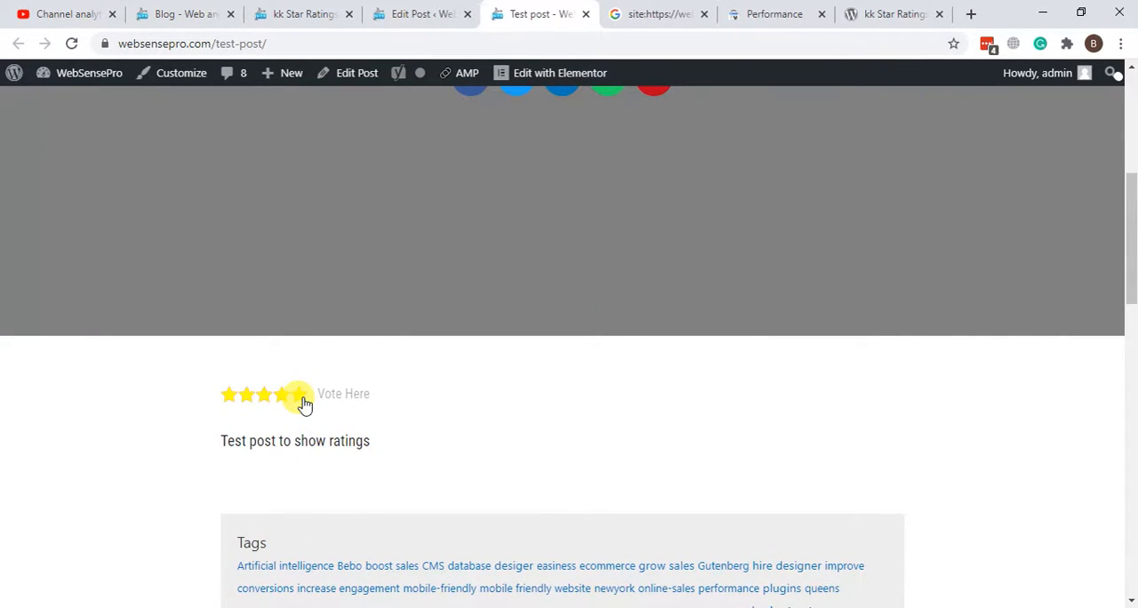
{"action": "left_click", "coordinate": [299, 394]}
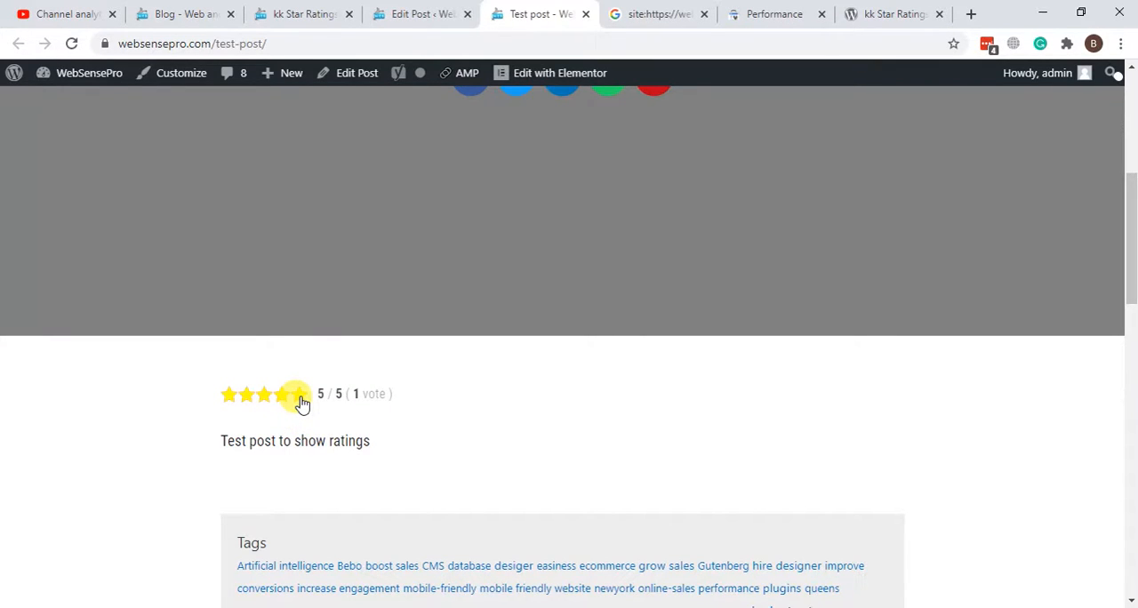
{"action": "left_click", "coordinate": [303, 394]}
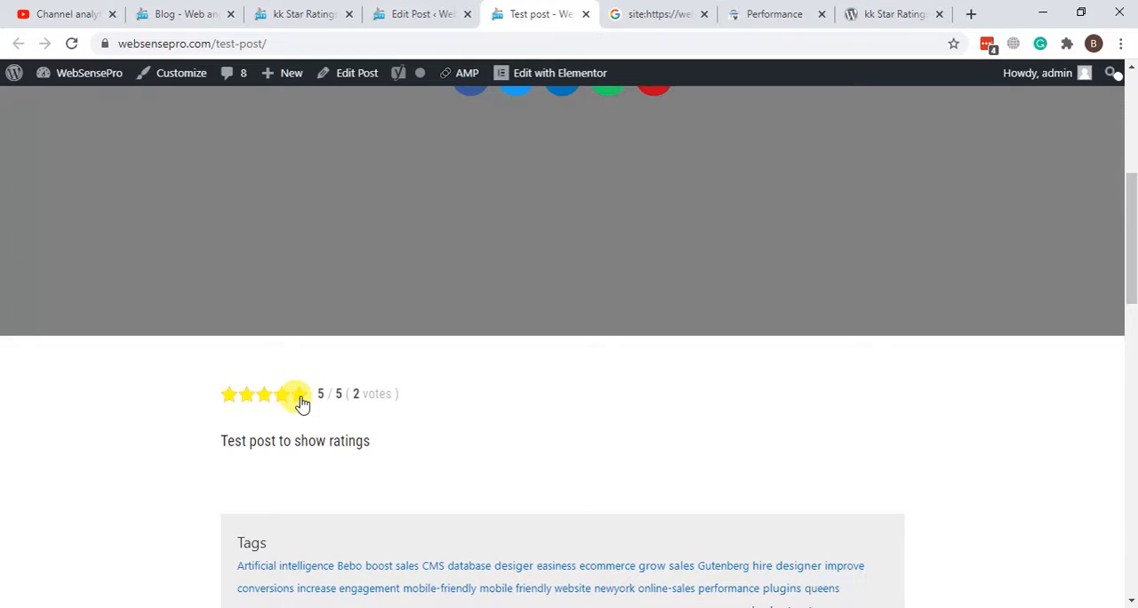
{"action": "left_click", "coordinate": [301, 394]}
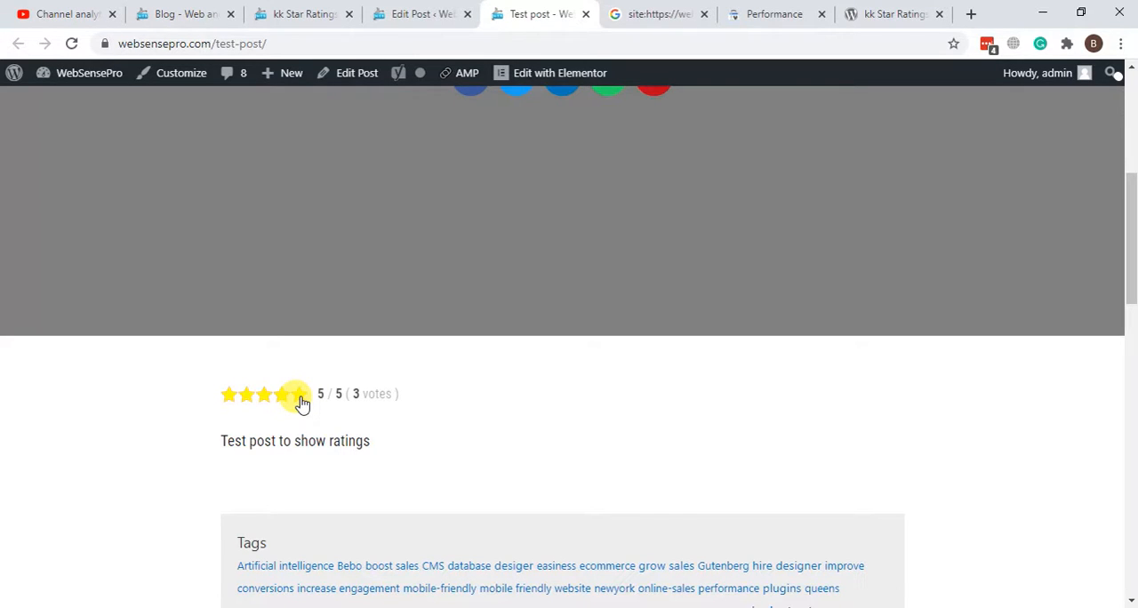
{"action": "left_click", "coordinate": [301, 395]}
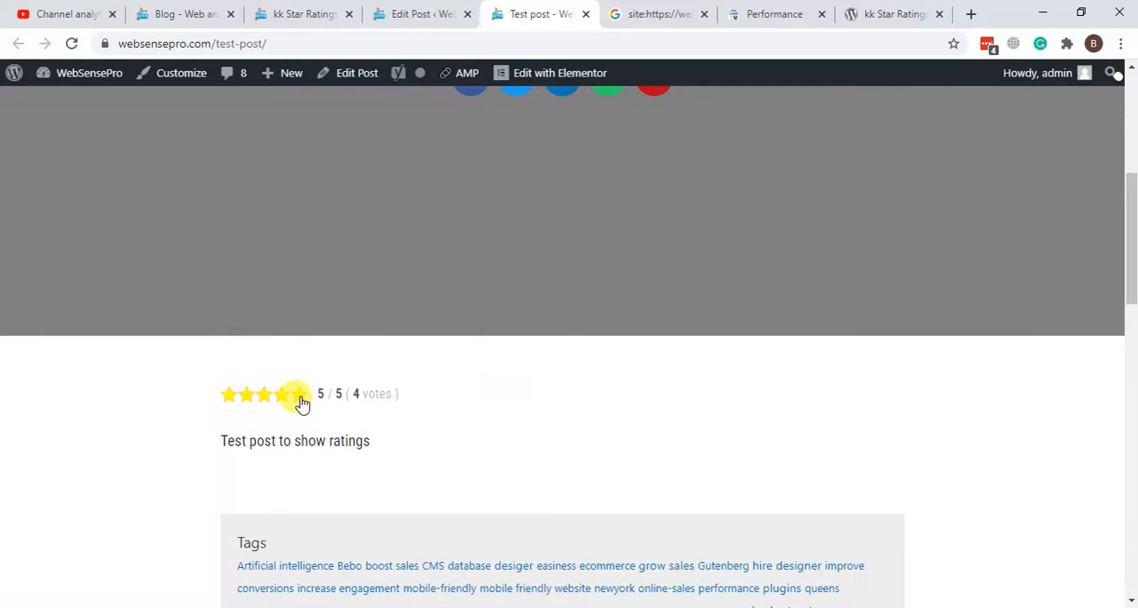
{"action": "left_click", "coordinate": [302, 394]}
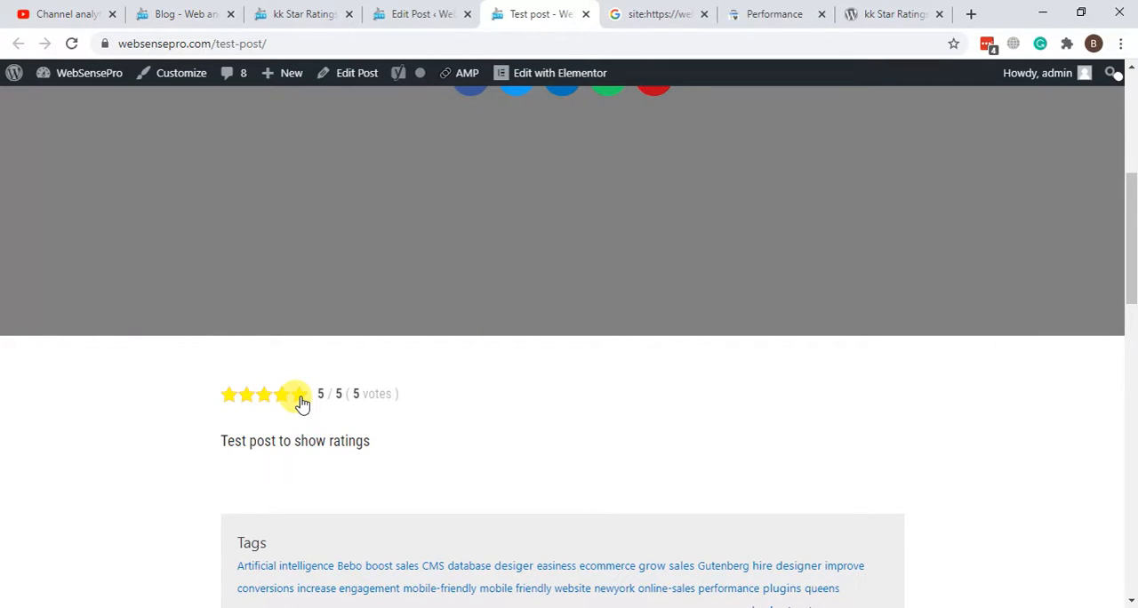
{"action": "left_click", "coordinate": [300, 394]}
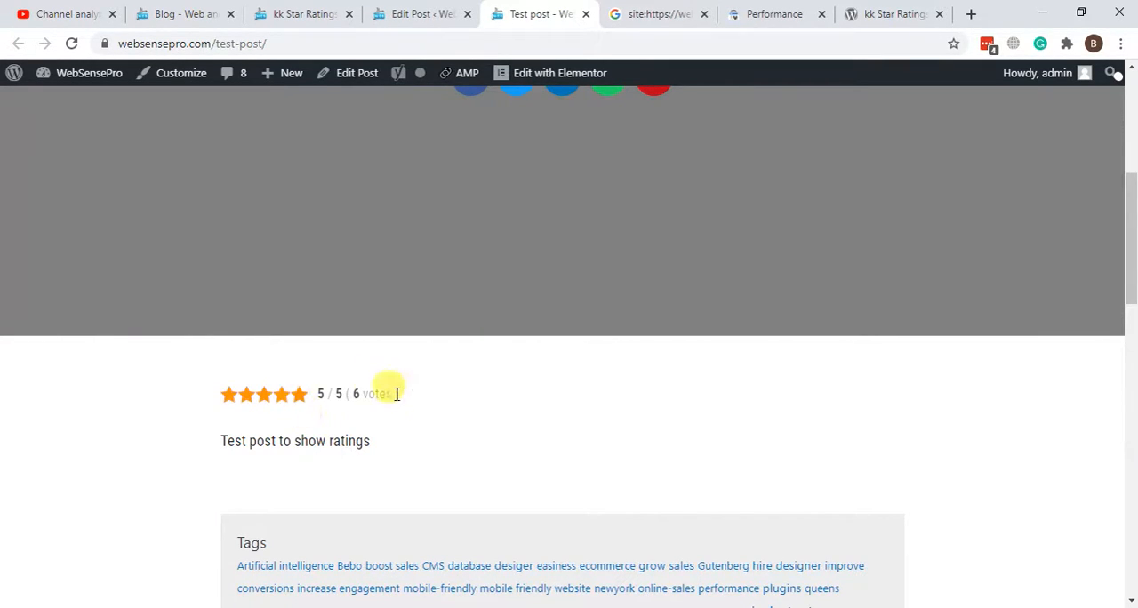
{"action": "mouse_move", "coordinate": [707, 296]}
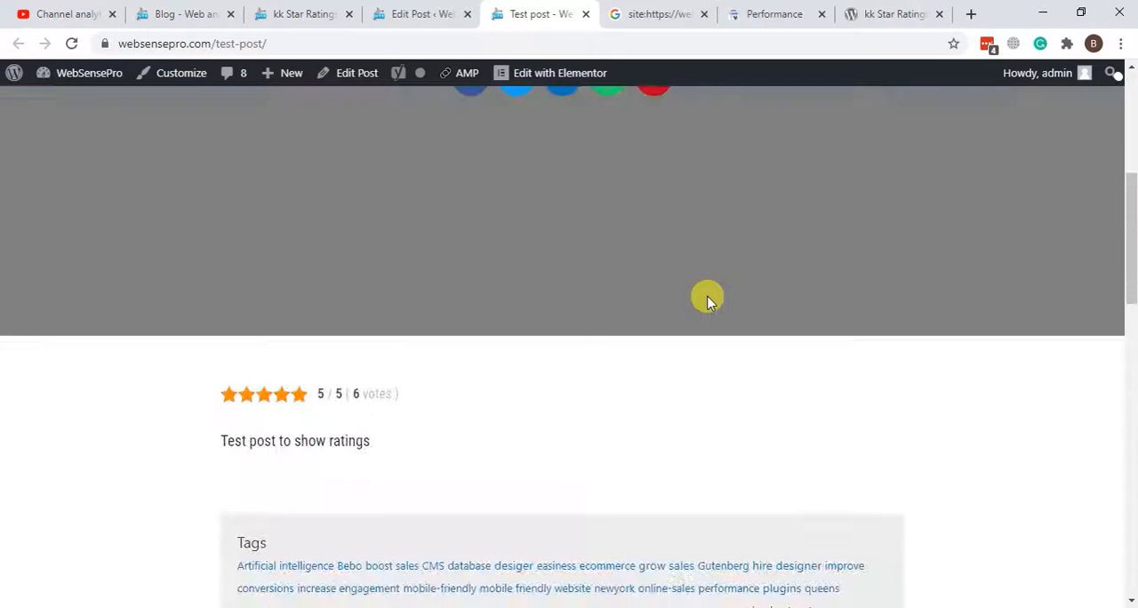
{"action": "scroll", "scroll_direction": "down", "scroll_amount": 3}
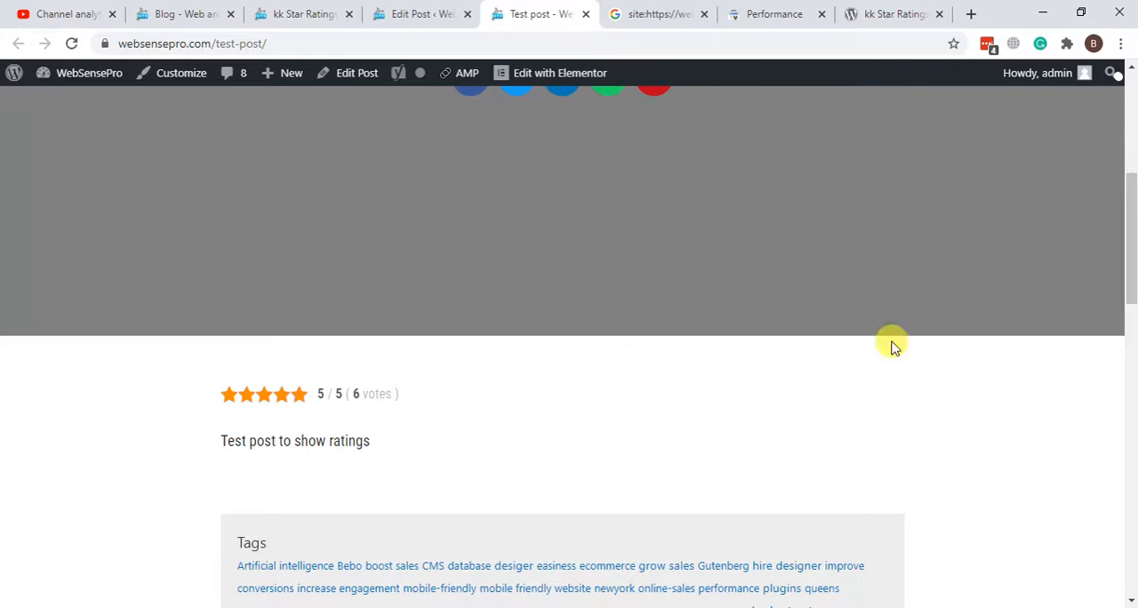
{"action": "mouse_move", "coordinate": [907, 322]}
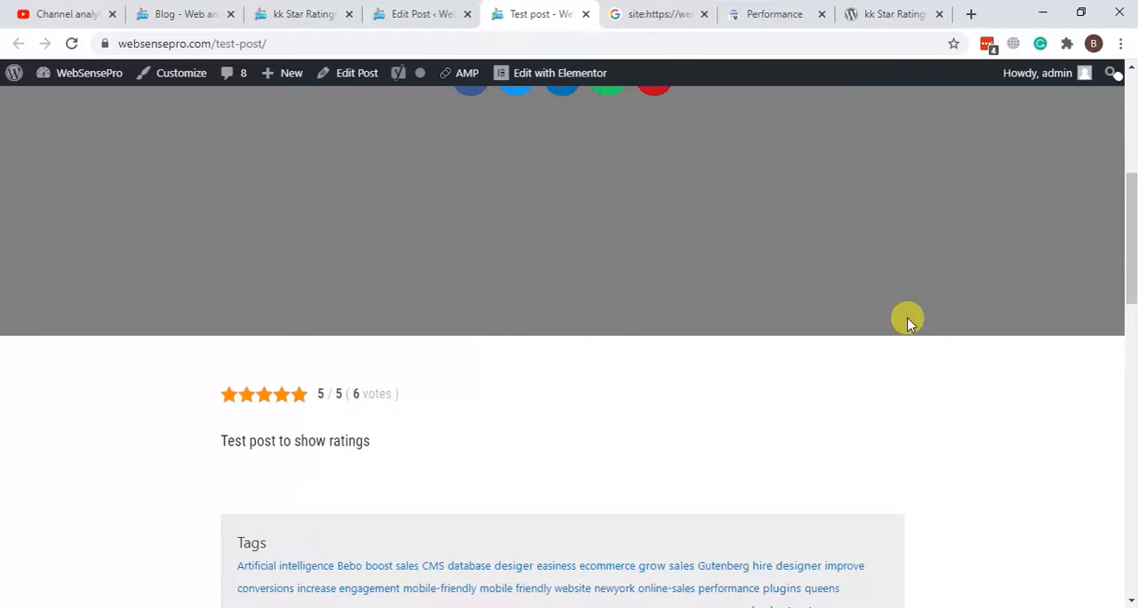
{"action": "mouse_move", "coordinate": [809, 153]}
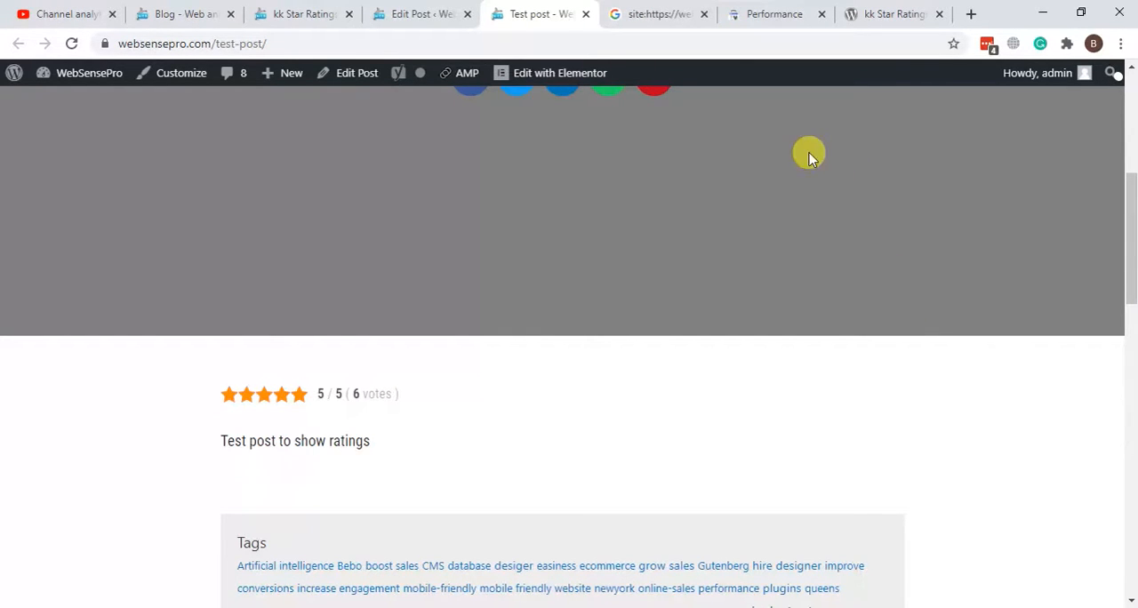
Show the websensepro.com Performance report (2.66K clicks, 77.1K impressions) and select its address
{"action": "left_click", "coordinate": [774, 14]}
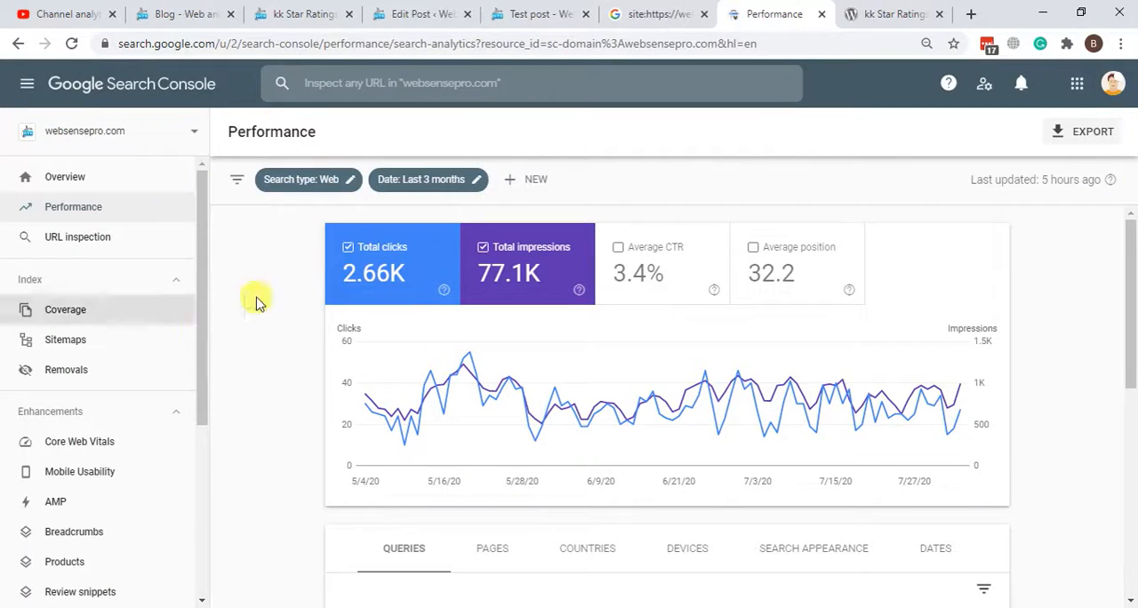
{"action": "mouse_move", "coordinate": [560, 35]}
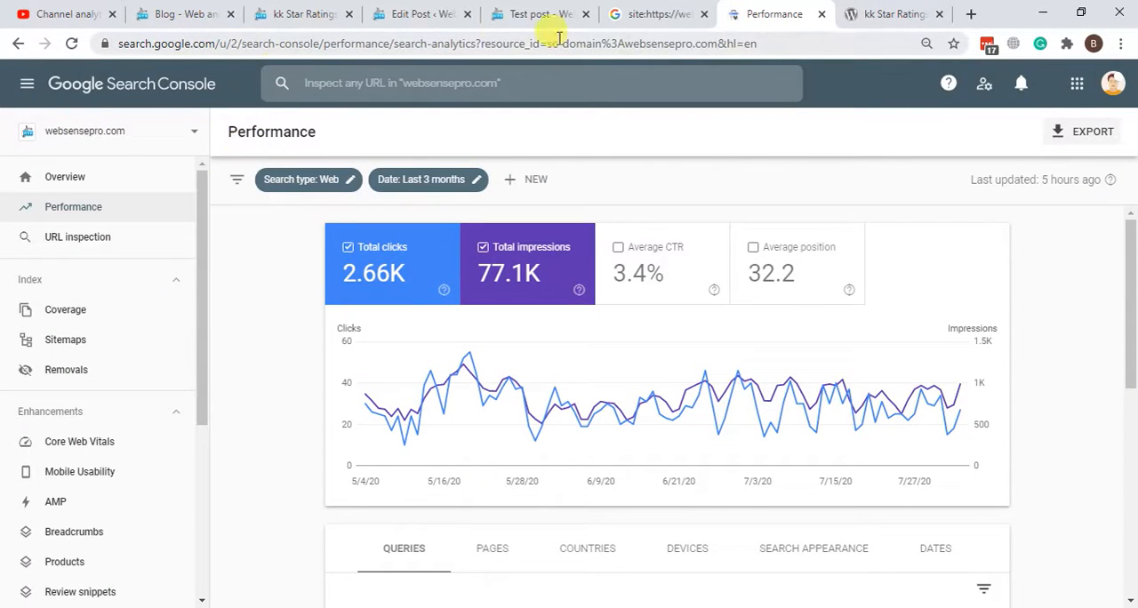
{"action": "left_click", "coordinate": [436, 43]}
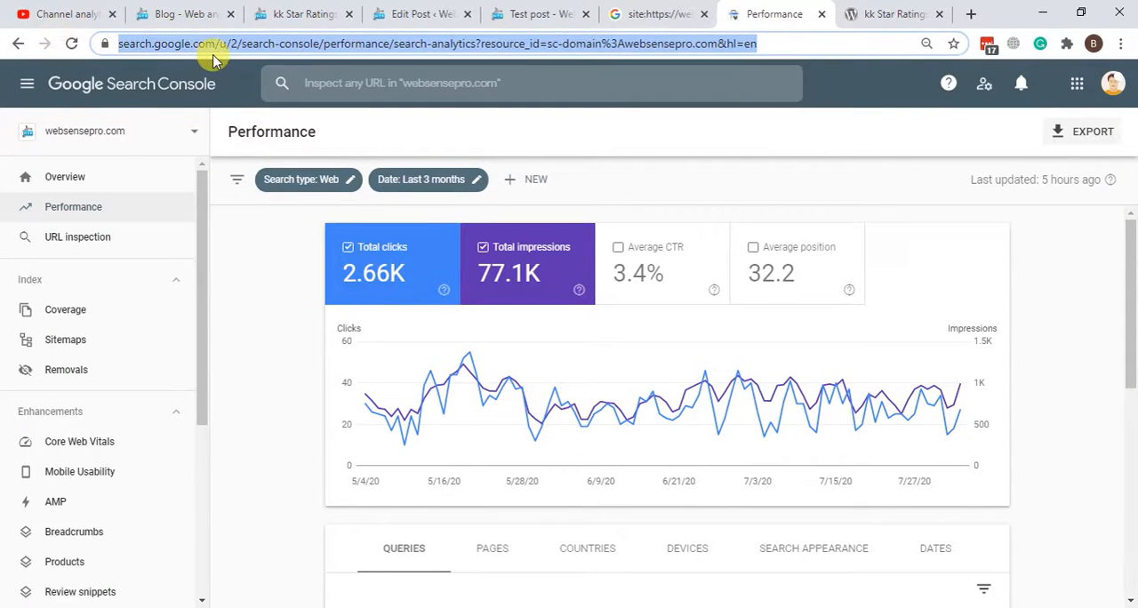
{"action": "mouse_move", "coordinate": [253, 124]}
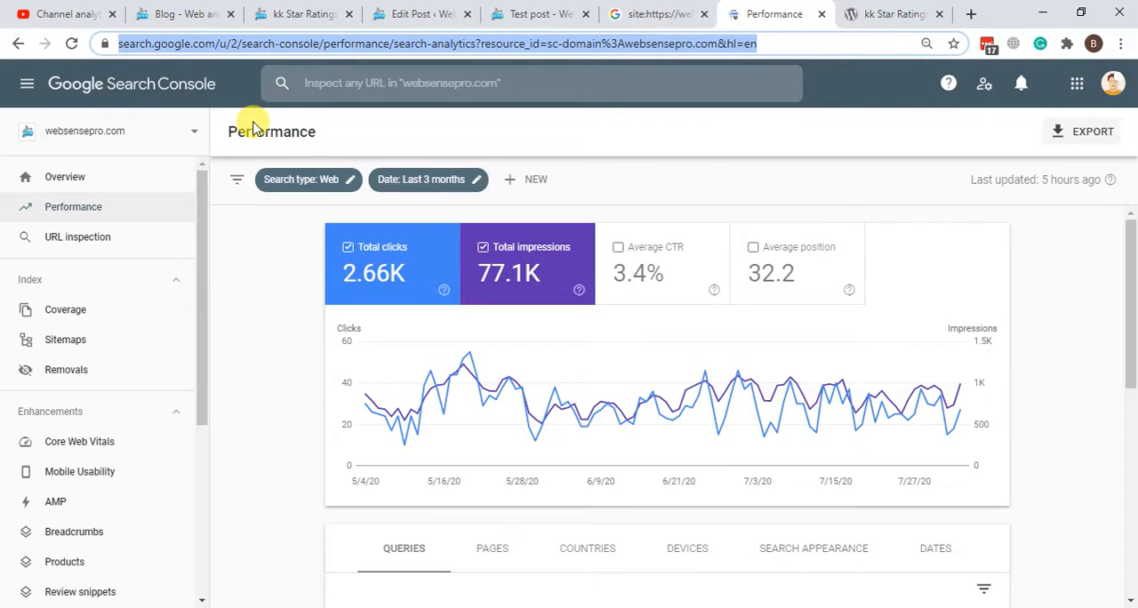
{"action": "mouse_move", "coordinate": [346, 124]}
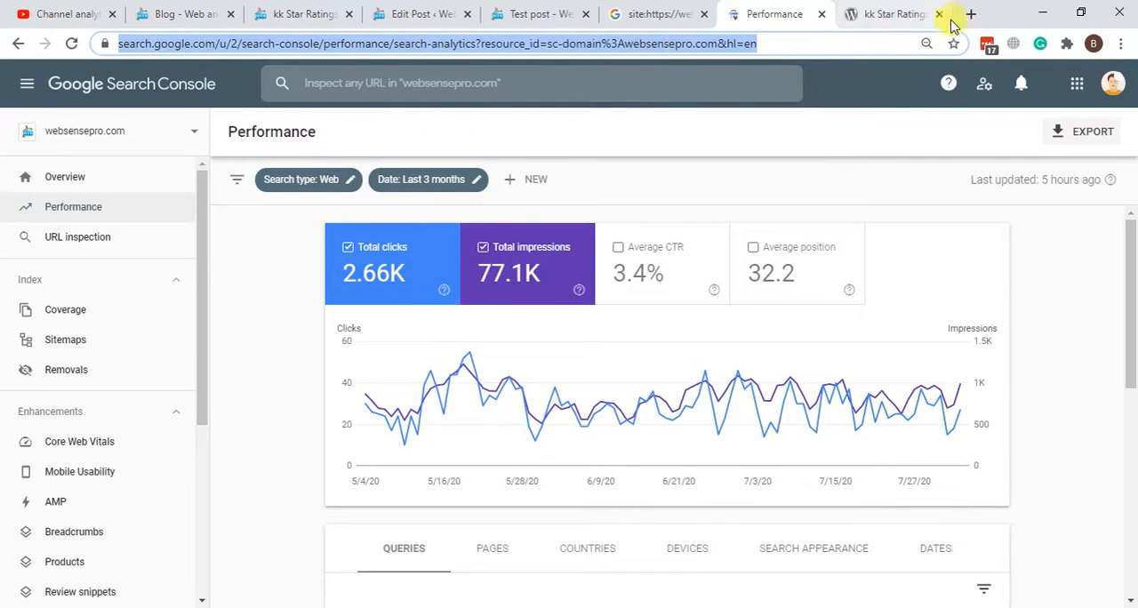
Search 'rich snippet testing tool' in a new tab and open Google's Rich Results Test
{"action": "left_click", "coordinate": [970, 14]}
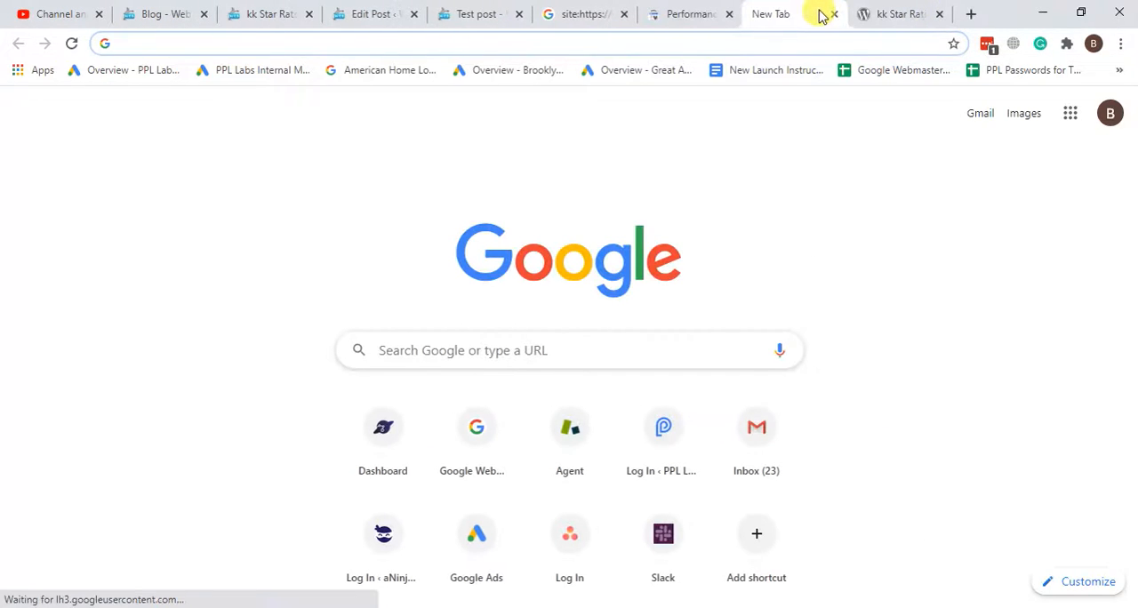
{"action": "type", "text": "rich snippet testing tool"}
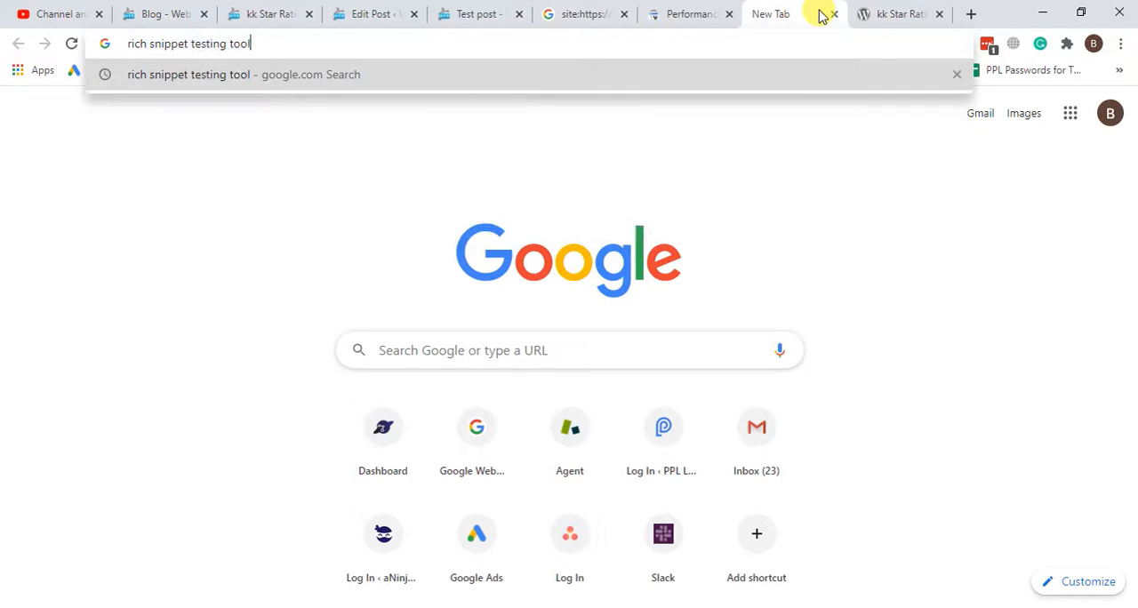
{"action": "key", "text": "Return"}
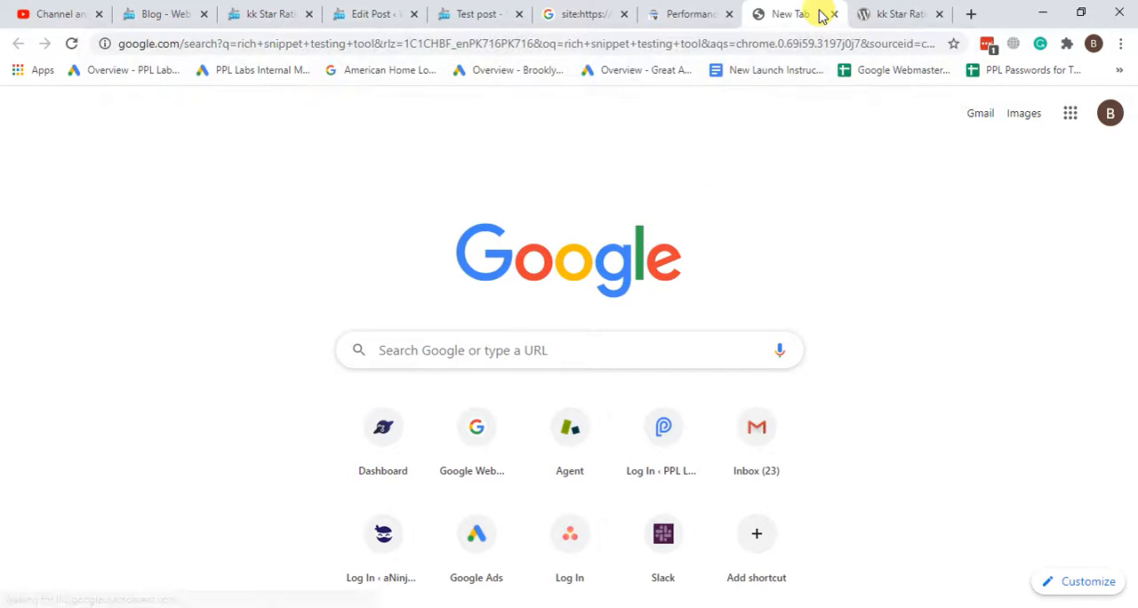
{"action": "left_click", "coordinate": [792, 13]}
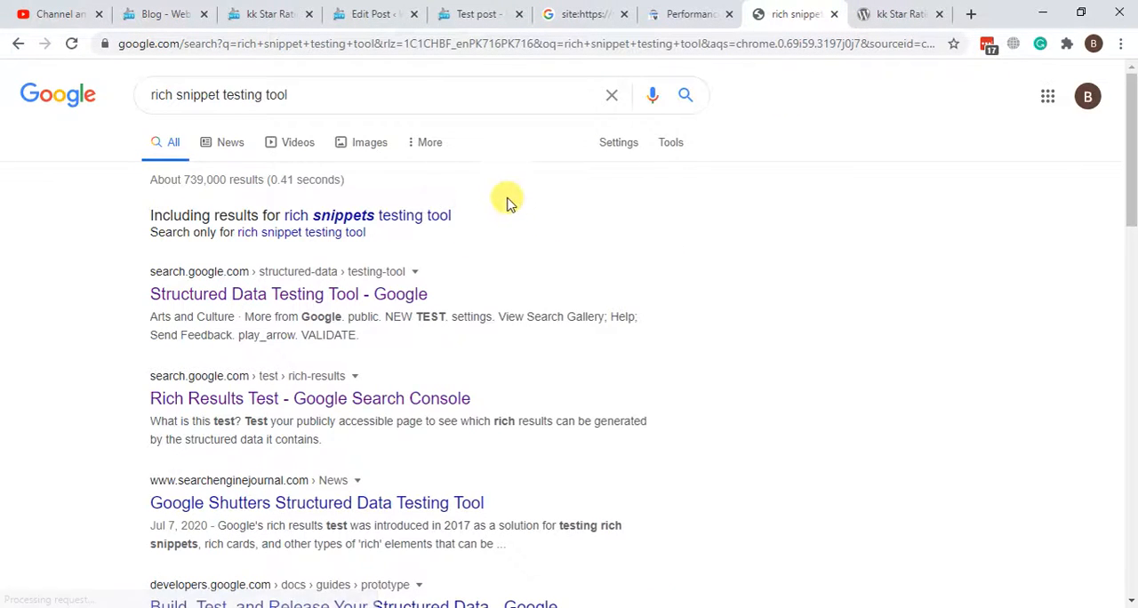
{"action": "mouse_move", "coordinate": [310, 398]}
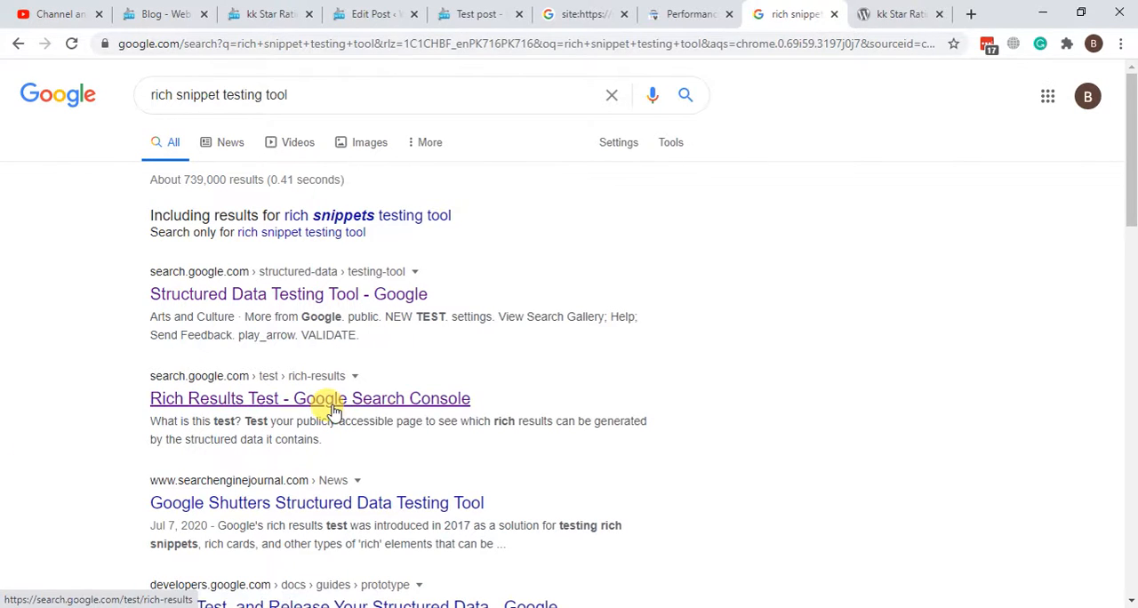
{"action": "left_click", "coordinate": [309, 398]}
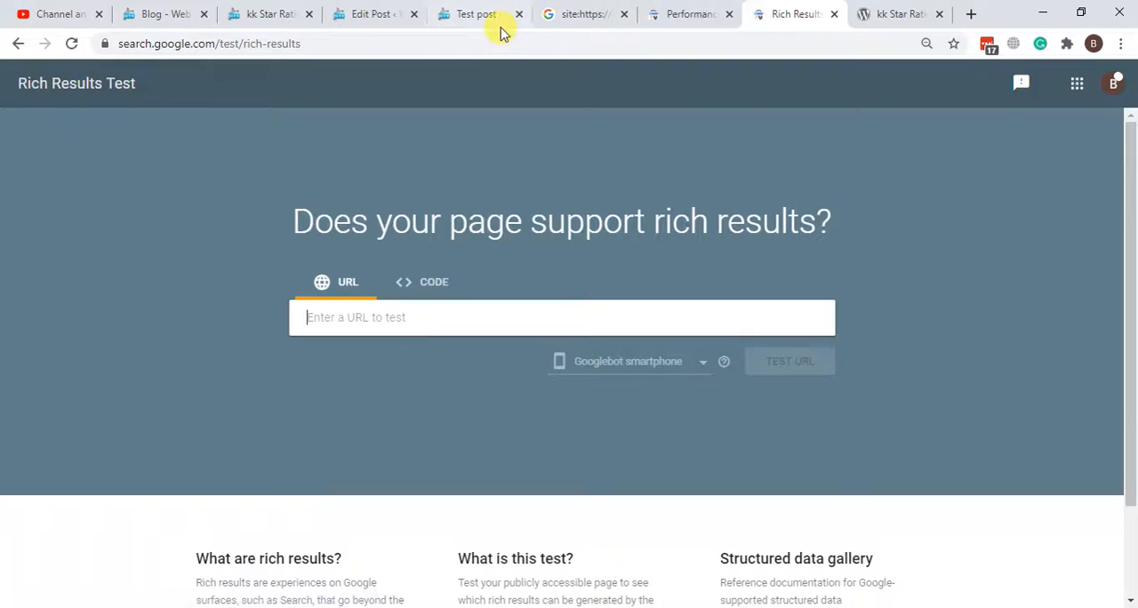
{"action": "left_click", "coordinate": [476, 14]}
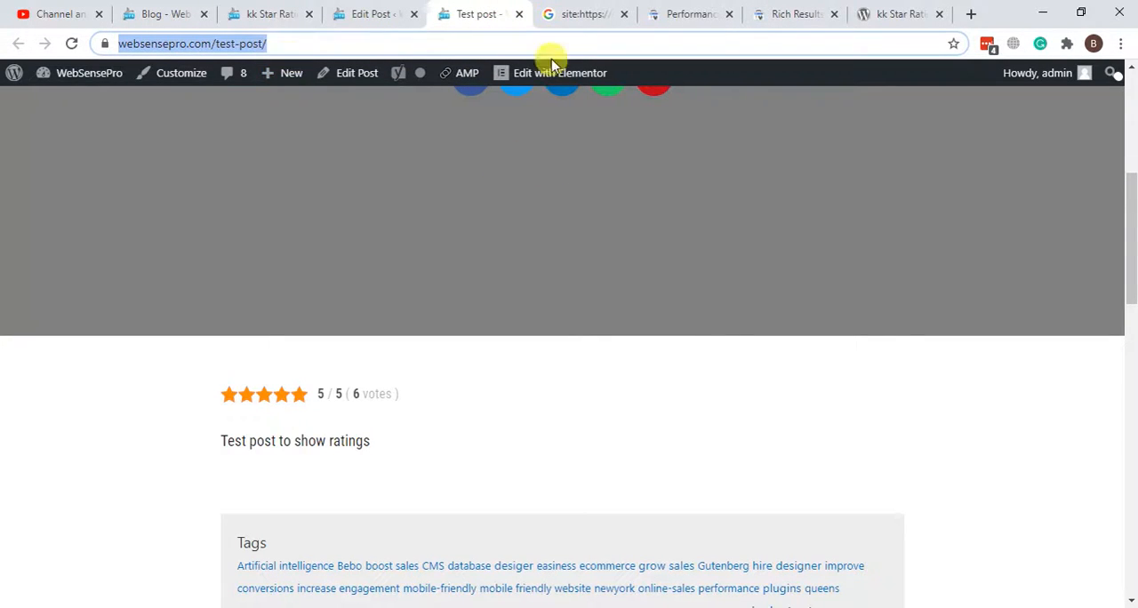
{"action": "left_click", "coordinate": [791, 13]}
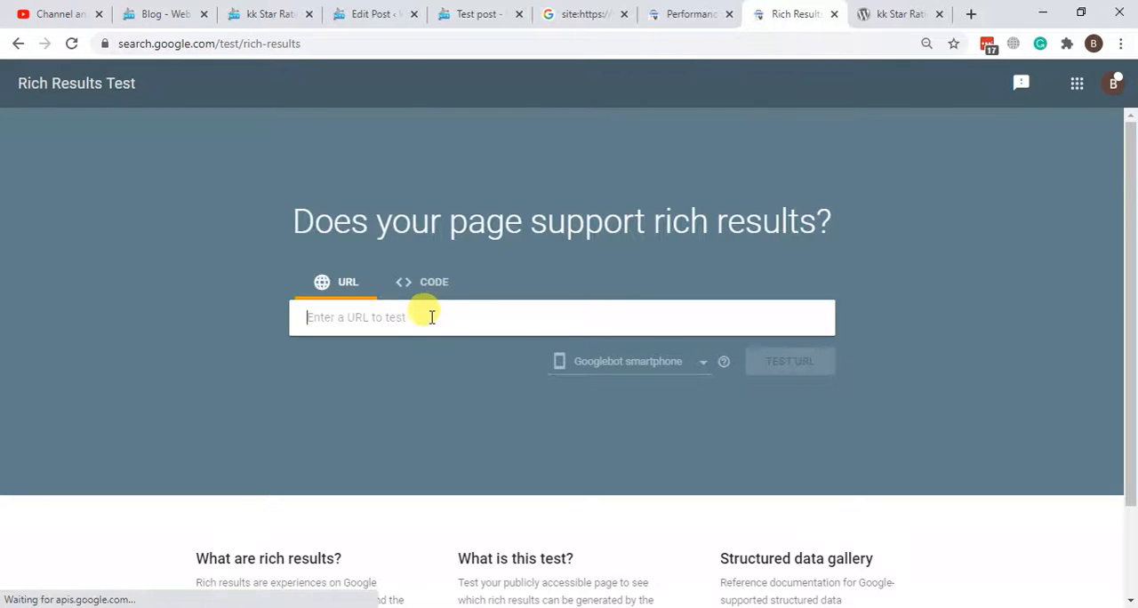
{"action": "type", "text": "https://websensepro.com/test-post/"}
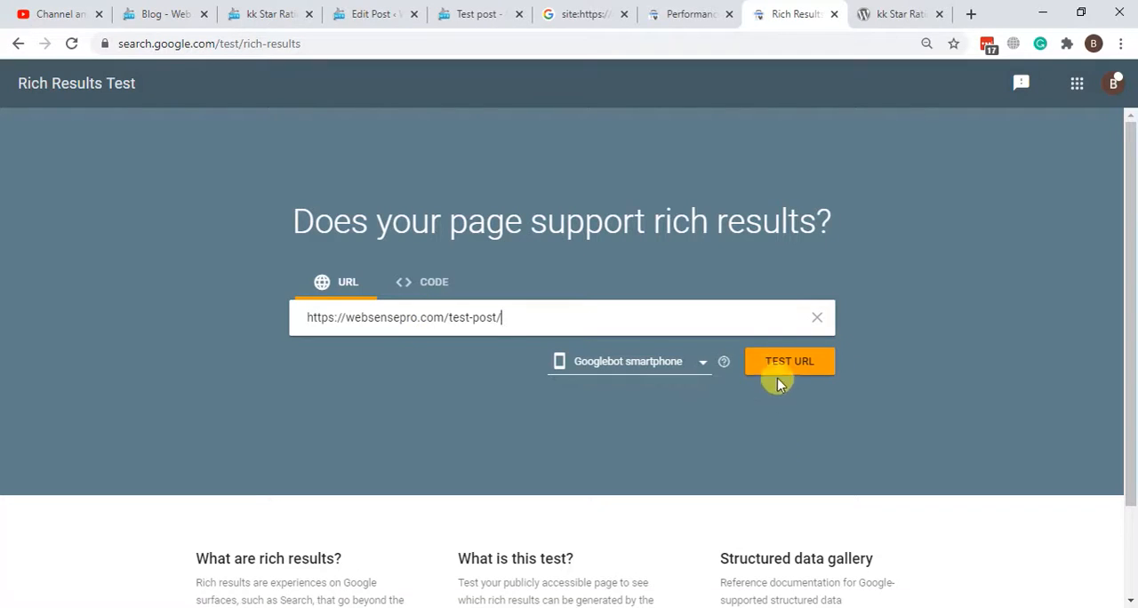
{"action": "left_click", "coordinate": [790, 362]}
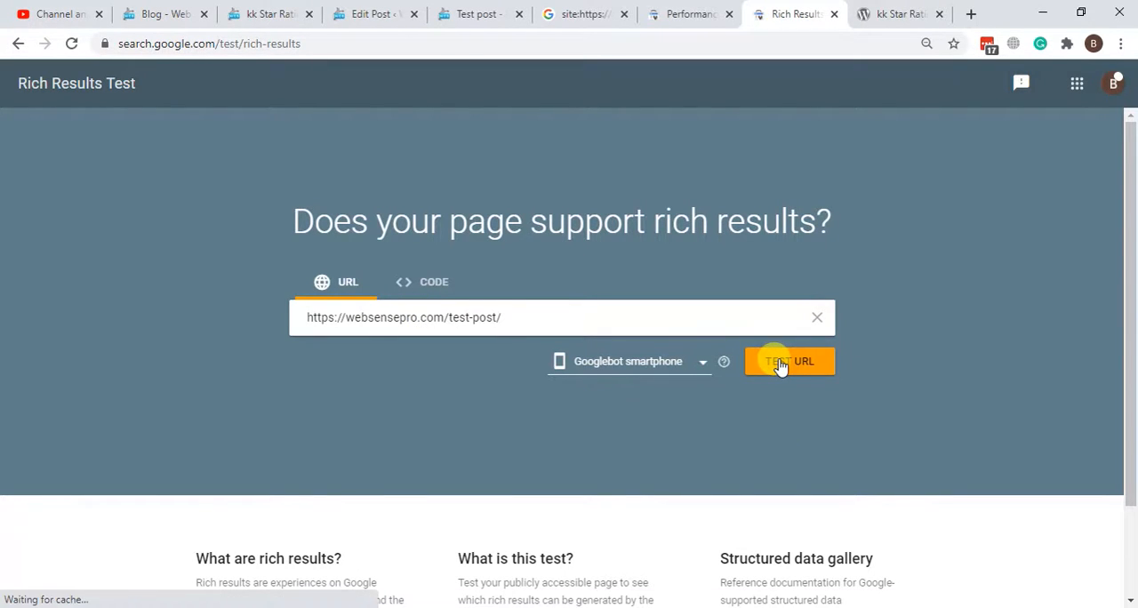
{"action": "left_click", "coordinate": [789, 361]}
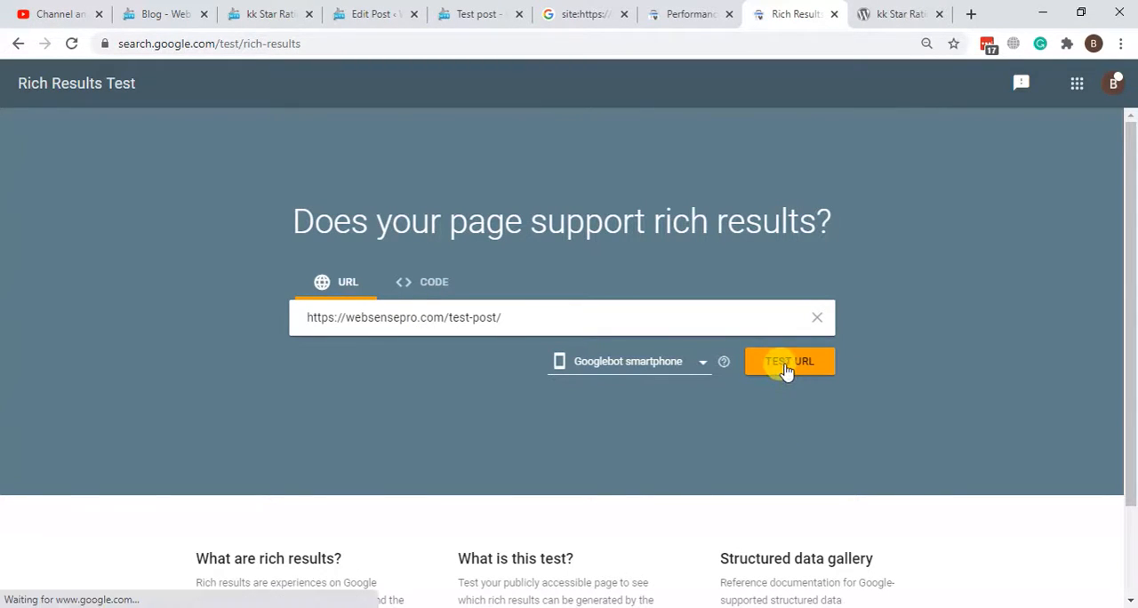
{"action": "left_click", "coordinate": [789, 361]}
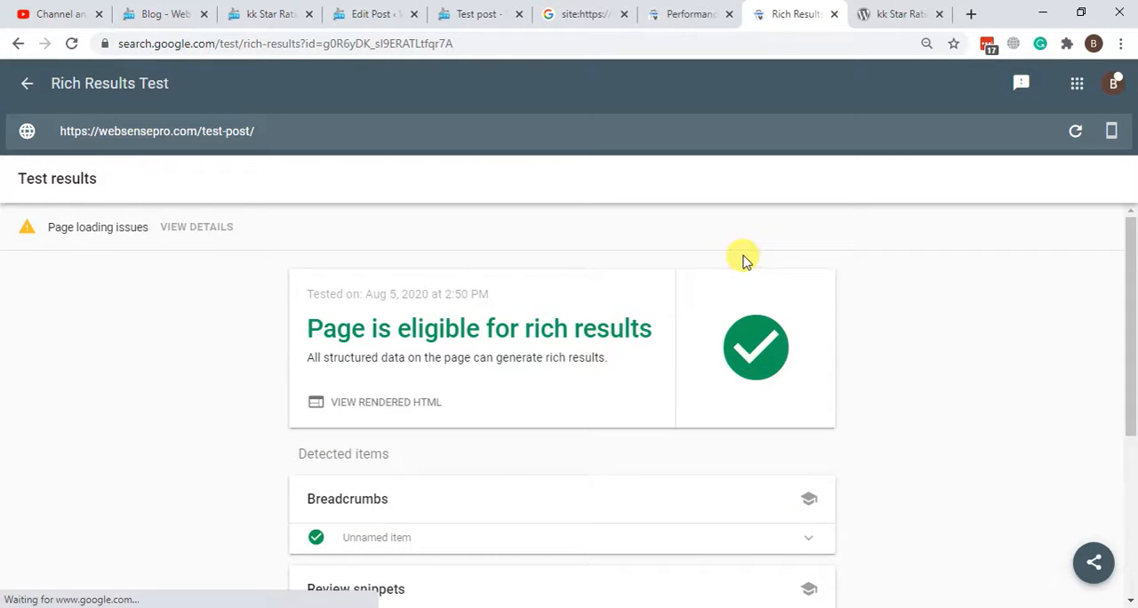
Expand the Test post review snippet details in the Rich Results Test
{"action": "scroll", "scroll_direction": "down", "scroll_amount": 3}
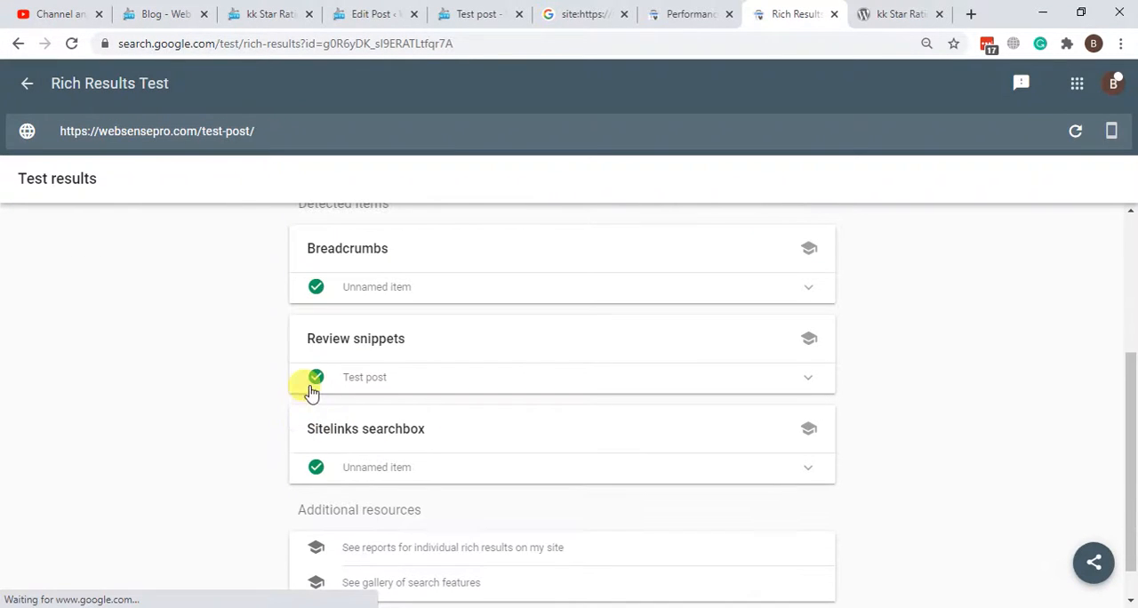
{"action": "double_click", "coordinate": [355, 339]}
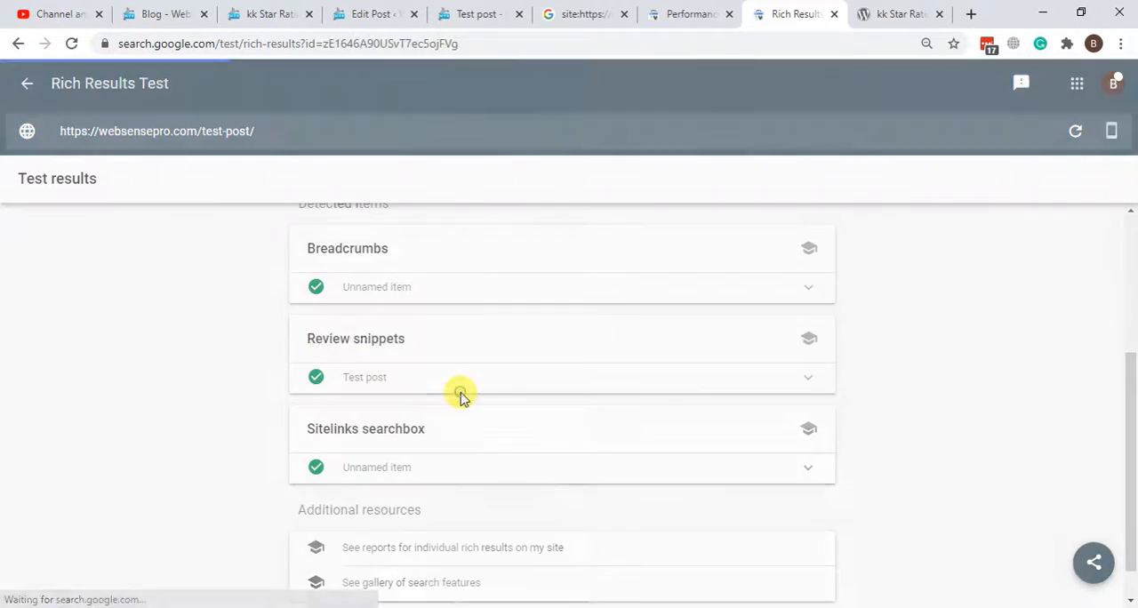
{"action": "scroll", "scroll_direction": "down", "scroll_amount": 3}
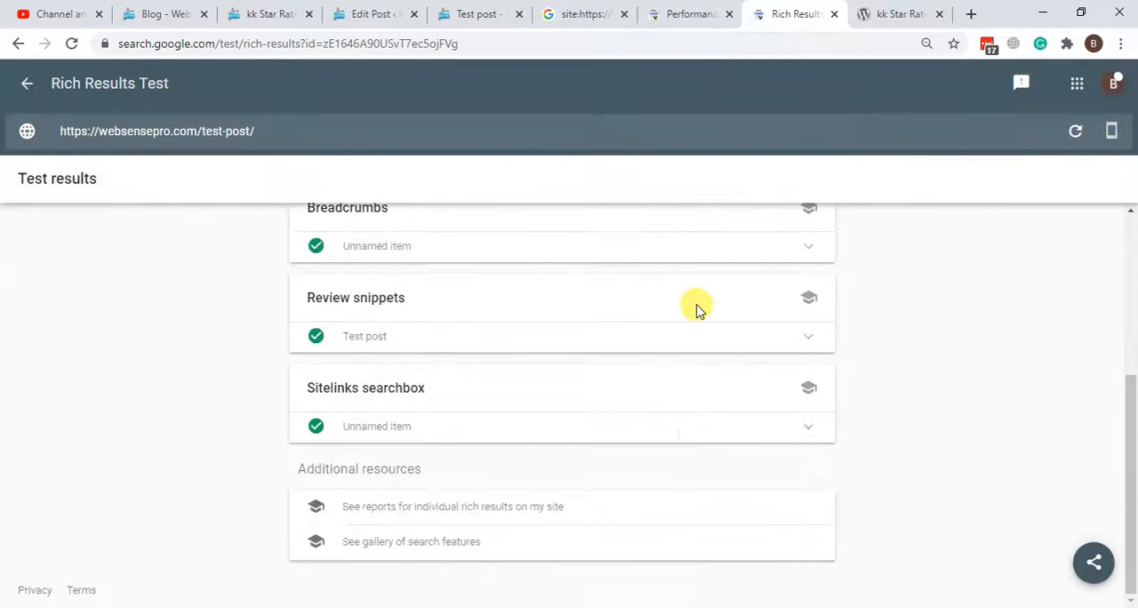
{"action": "scroll", "scroll_direction": "up", "scroll_amount": 3}
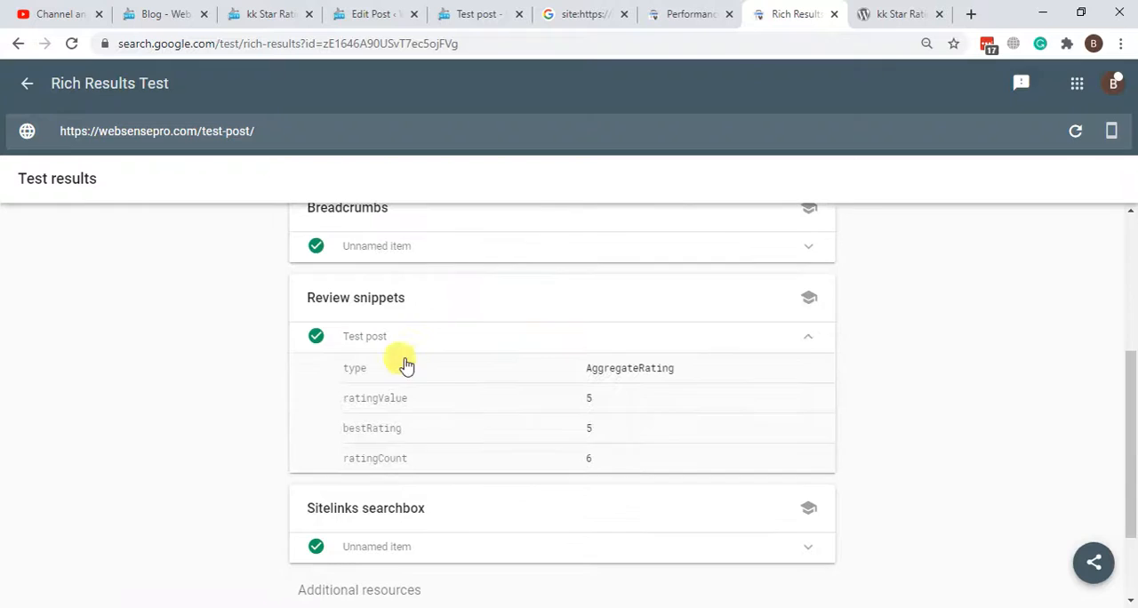
{"action": "mouse_move", "coordinate": [502, 469]}
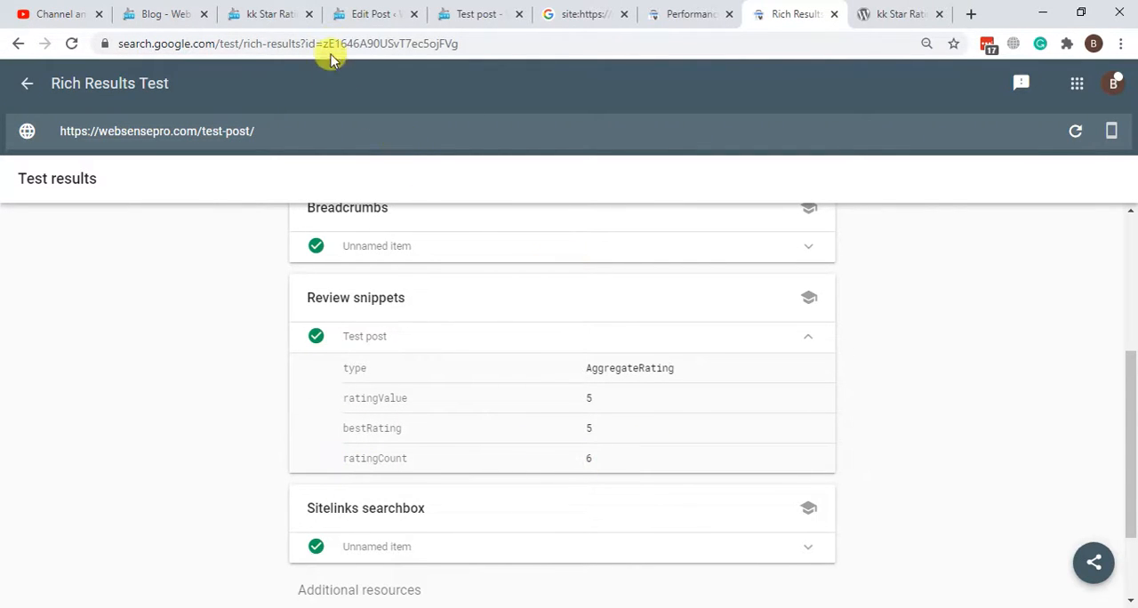
Confirm ratingCount 6 matches the post's 5/5 from 6 votes, then return to Search Console
{"action": "left_click", "coordinate": [474, 13]}
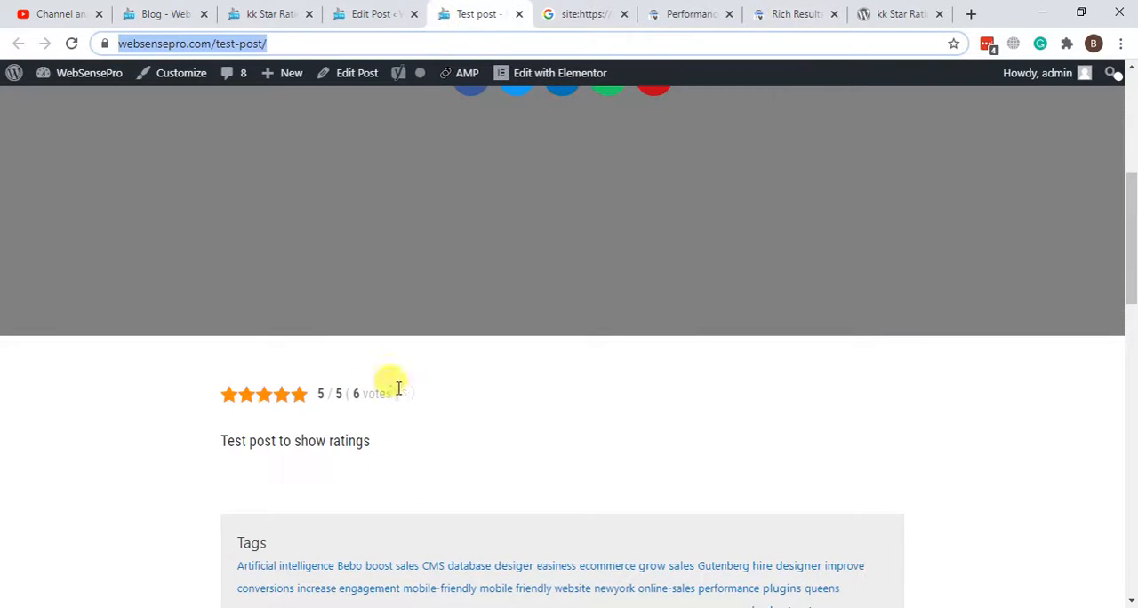
{"action": "double_click", "coordinate": [358, 394]}
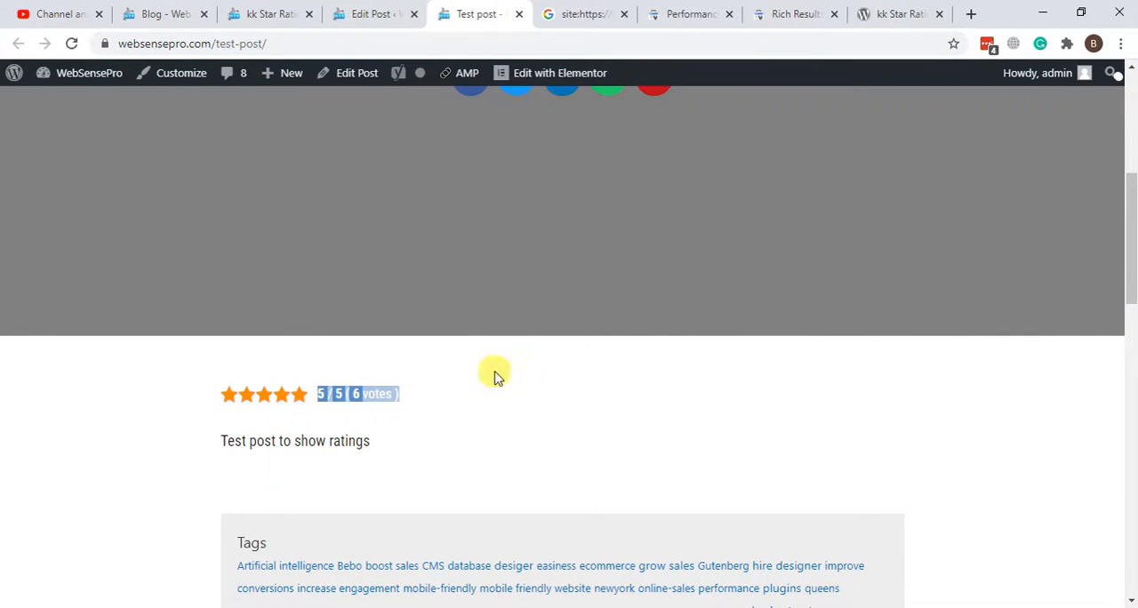
{"action": "left_click", "coordinate": [792, 14]}
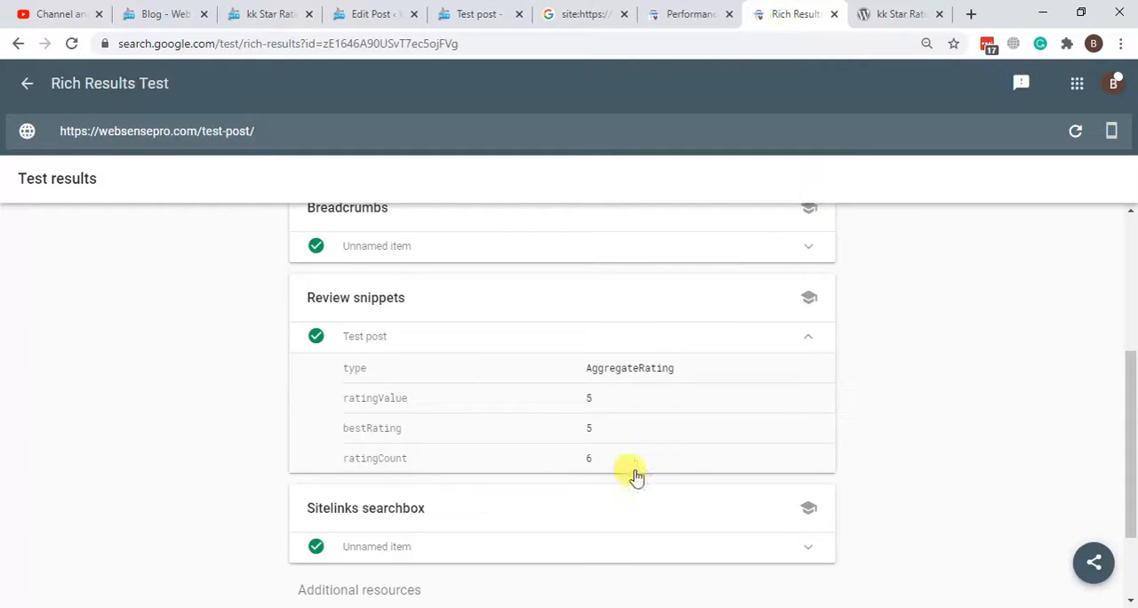
{"action": "mouse_move", "coordinate": [336, 470]}
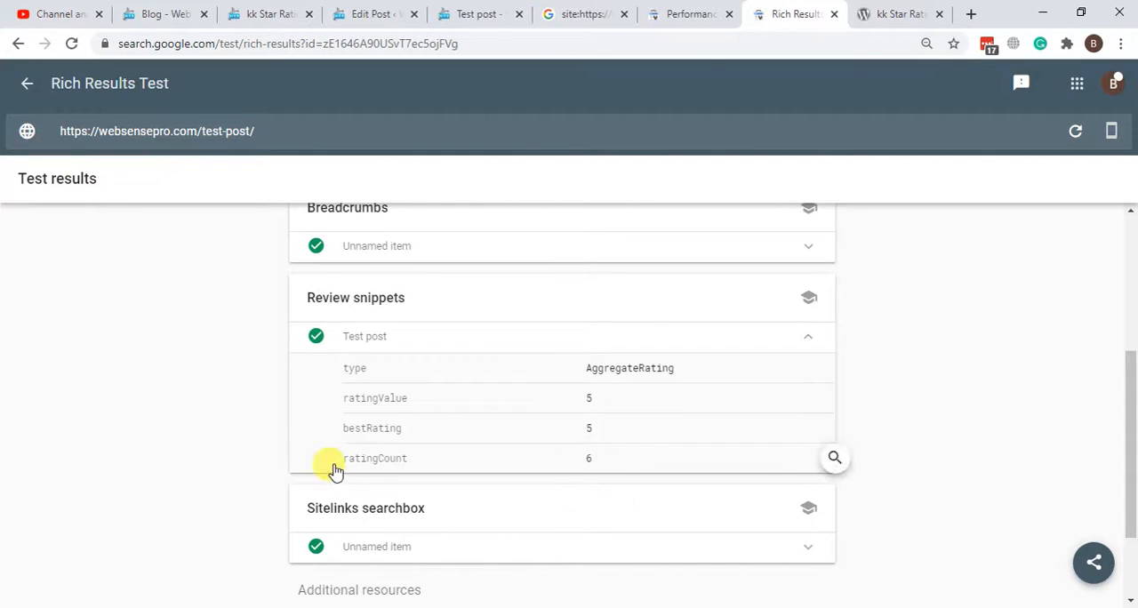
{"action": "left_click", "coordinate": [835, 457]}
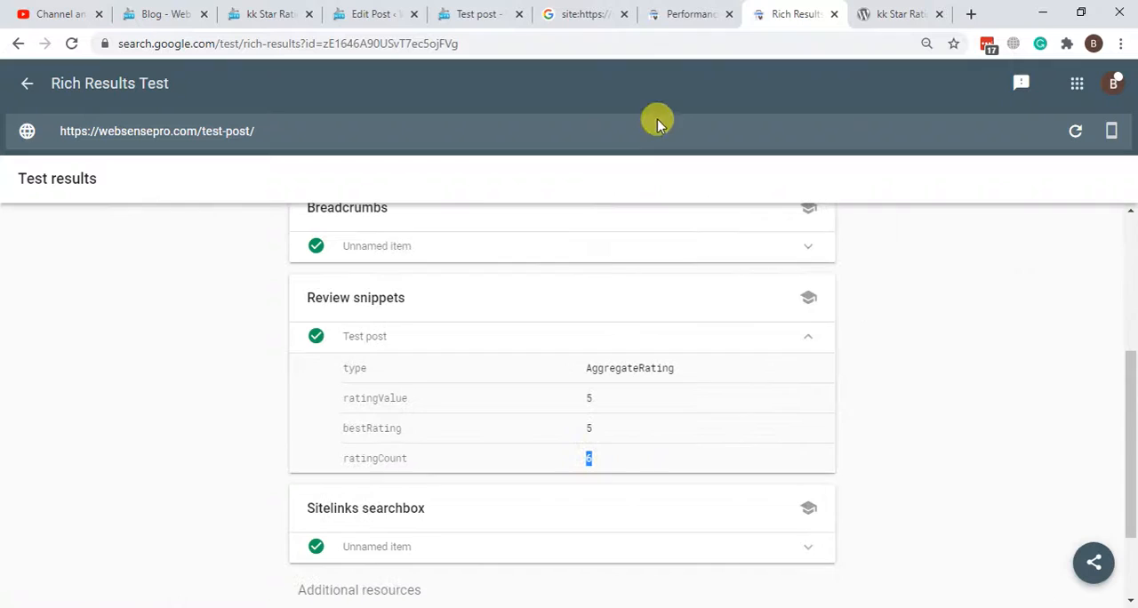
{"action": "left_click", "coordinate": [689, 14]}
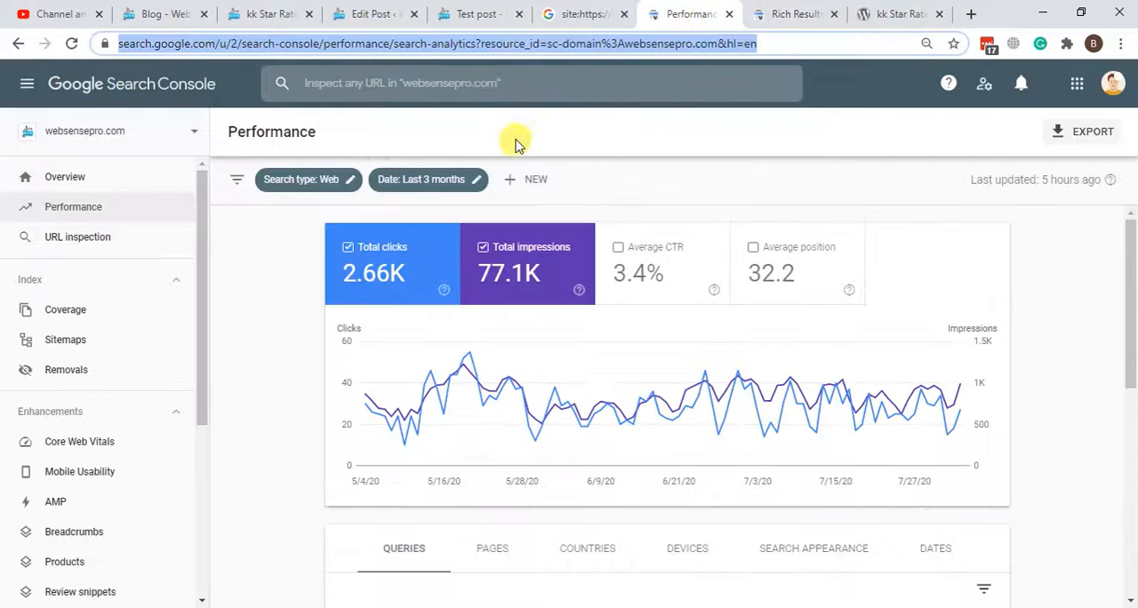
{"action": "left_click", "coordinate": [533, 82]}
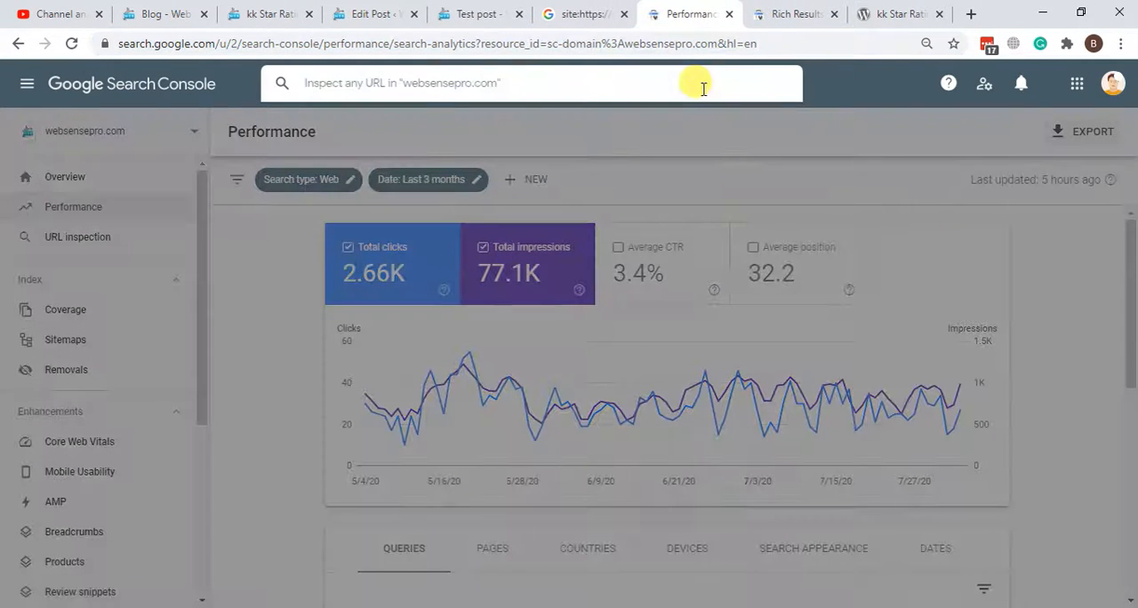
{"action": "type", "text": "https://websensepro.com/test-post/"}
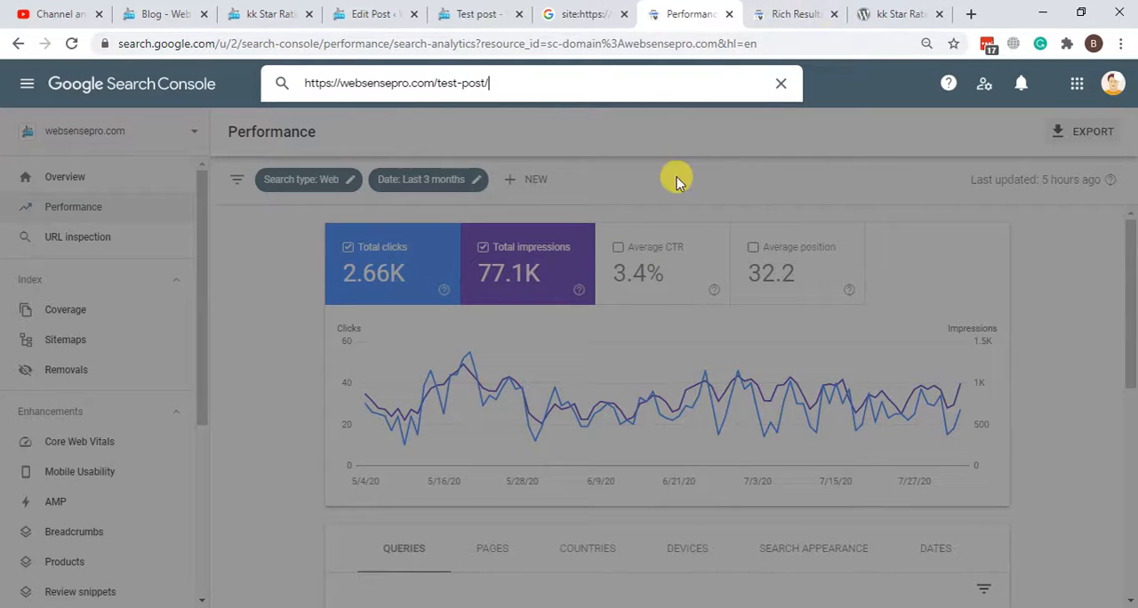
{"action": "key", "text": "Return"}
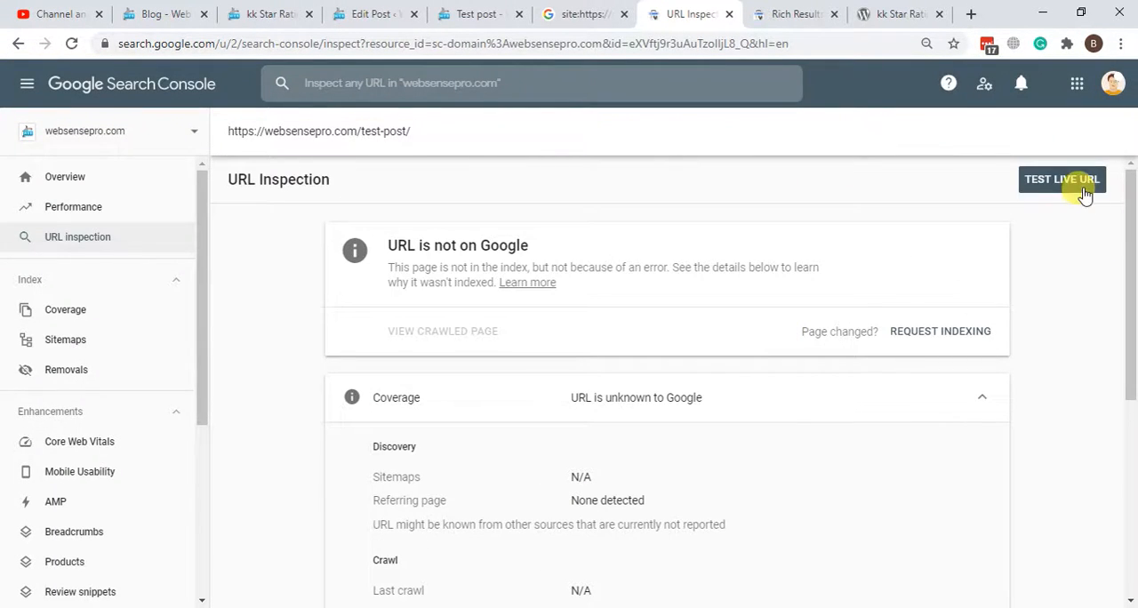
Live-test the test post, review the valid Review snippets enhancement, and select the inspected URL
{"action": "left_click", "coordinate": [1062, 179]}
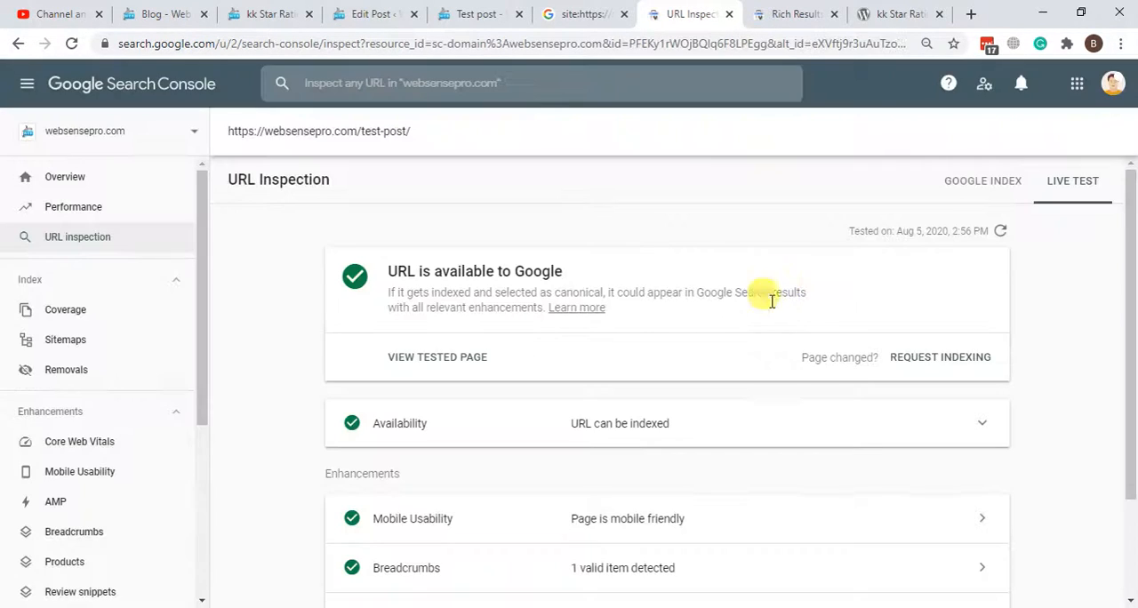
{"action": "mouse_move", "coordinate": [756, 289]}
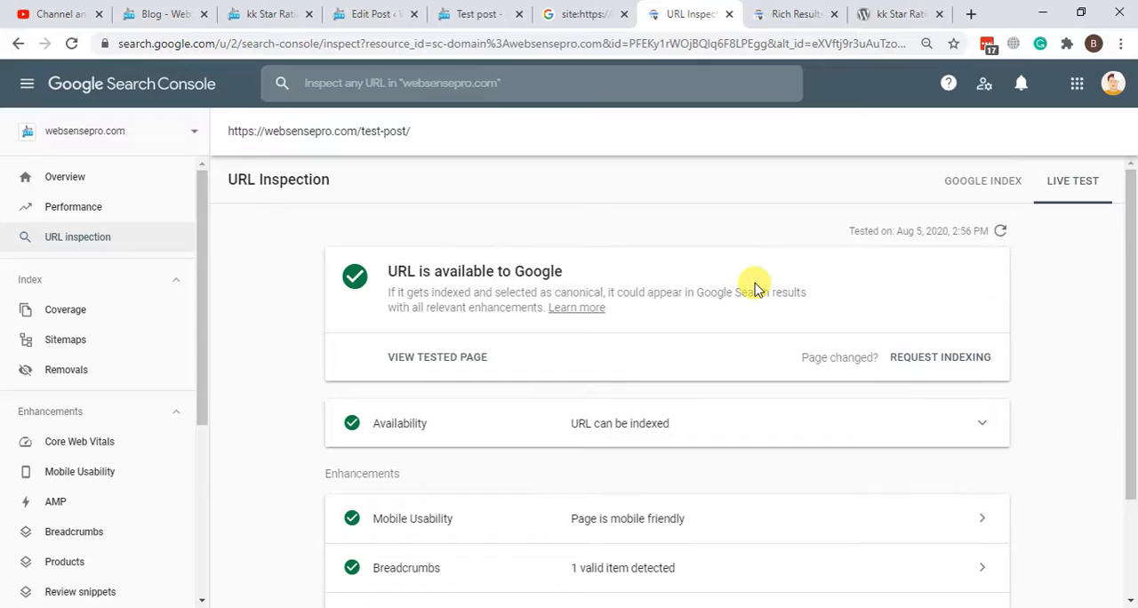
{"action": "scroll", "scroll_direction": "down", "scroll_amount": 3}
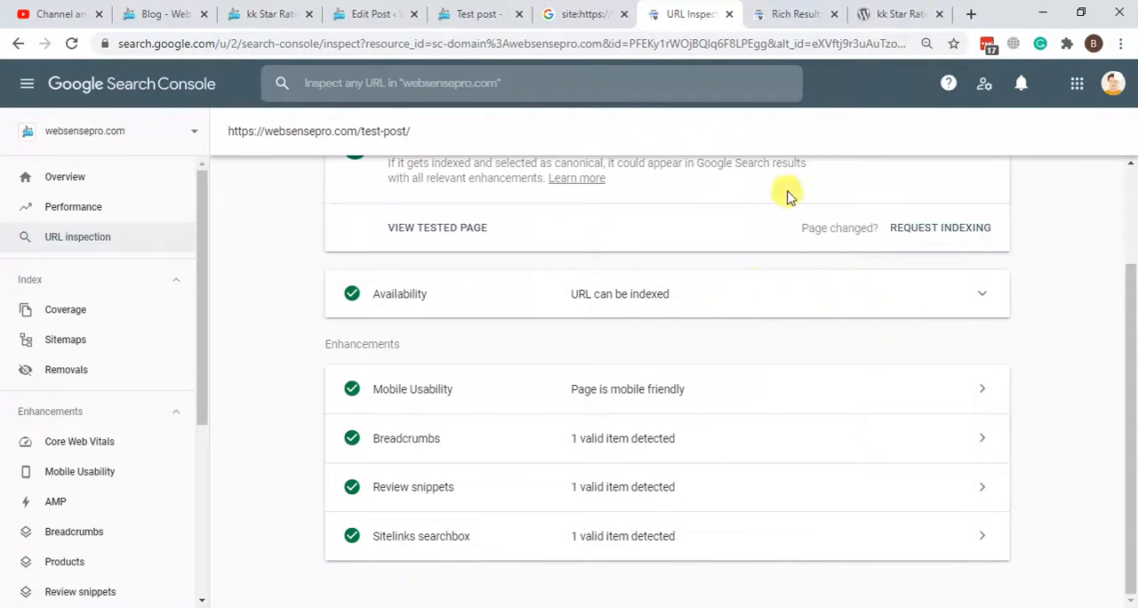
{"action": "scroll", "scroll_direction": "up", "scroll_amount": 3}
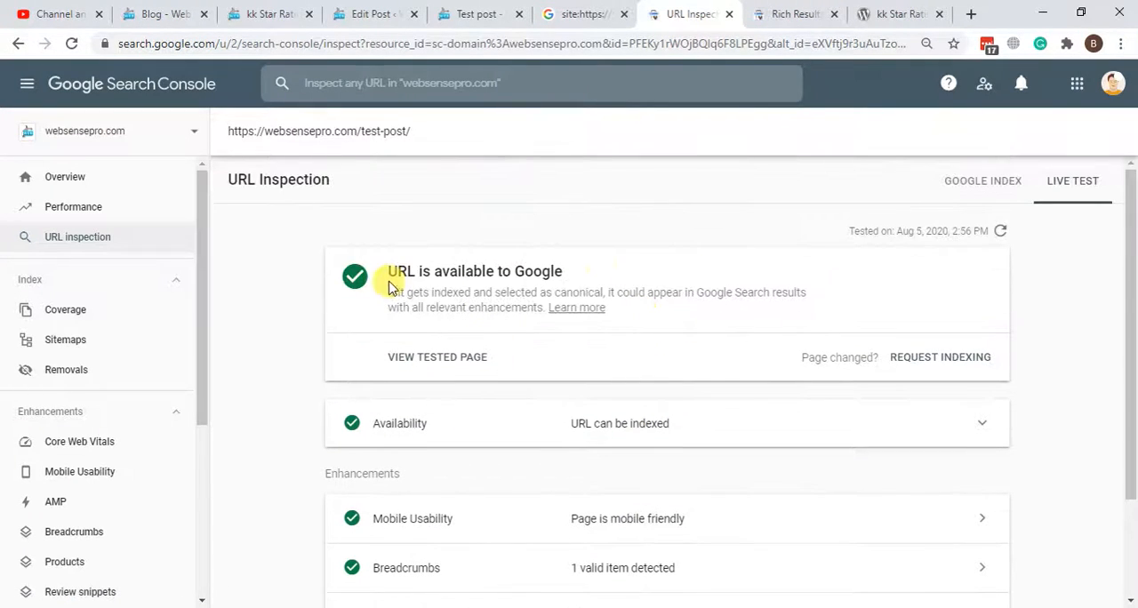
{"action": "mouse_move", "coordinate": [645, 366]}
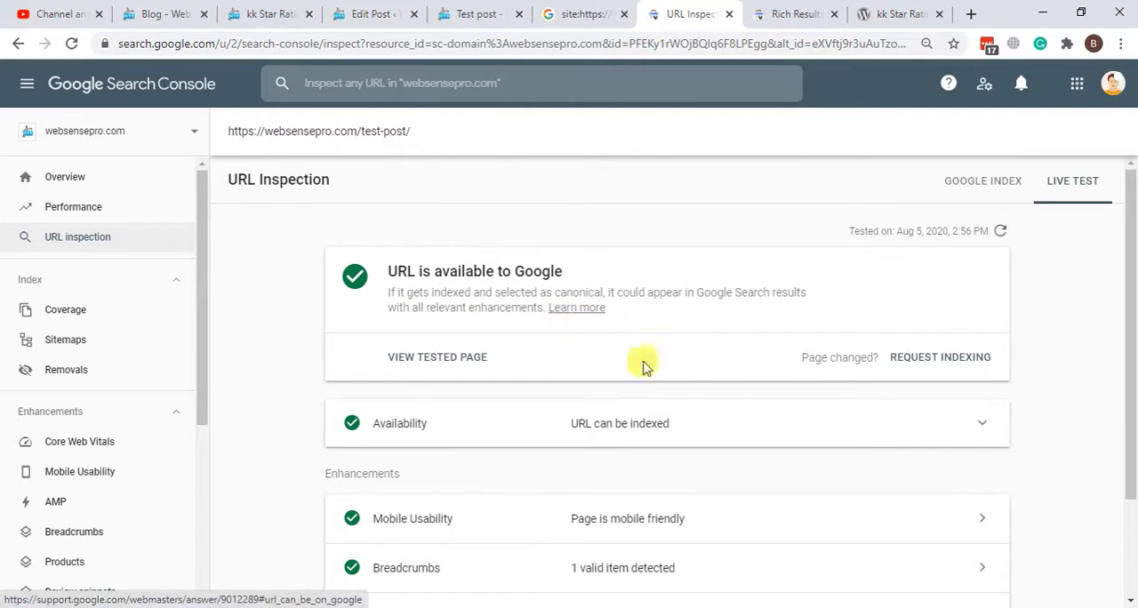
{"action": "mouse_move", "coordinate": [621, 285]}
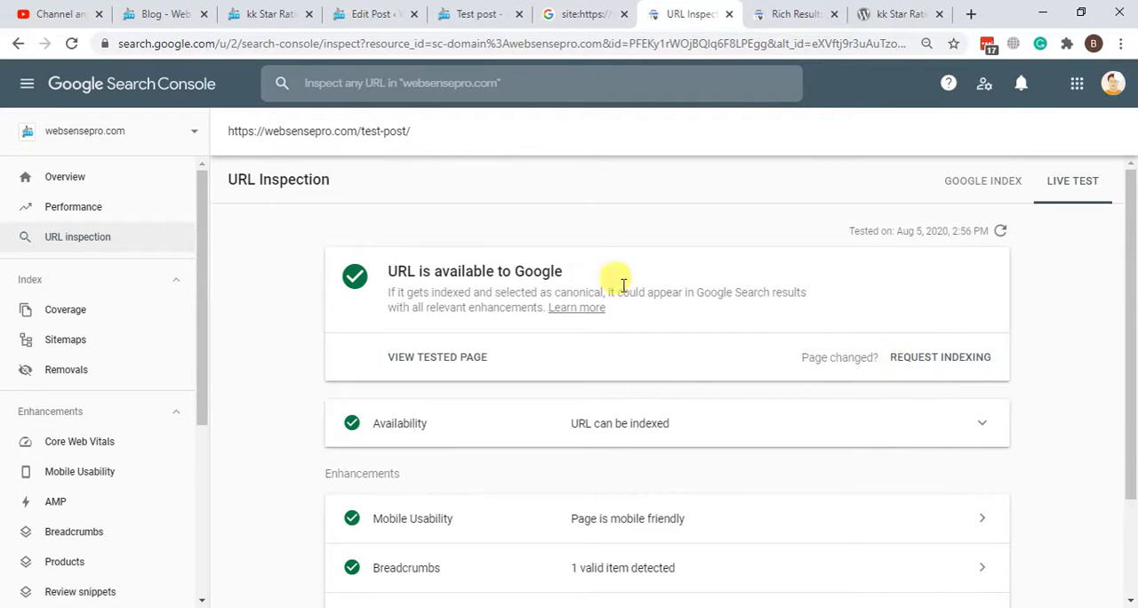
{"action": "mouse_move", "coordinate": [770, 325]}
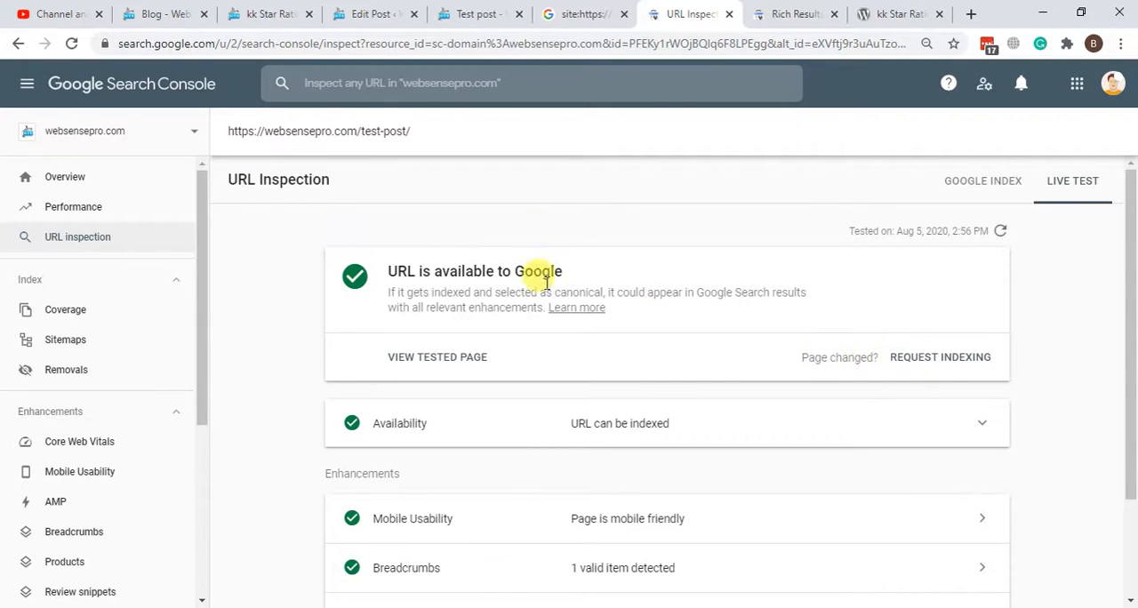
{"action": "mouse_move", "coordinate": [444, 140]}
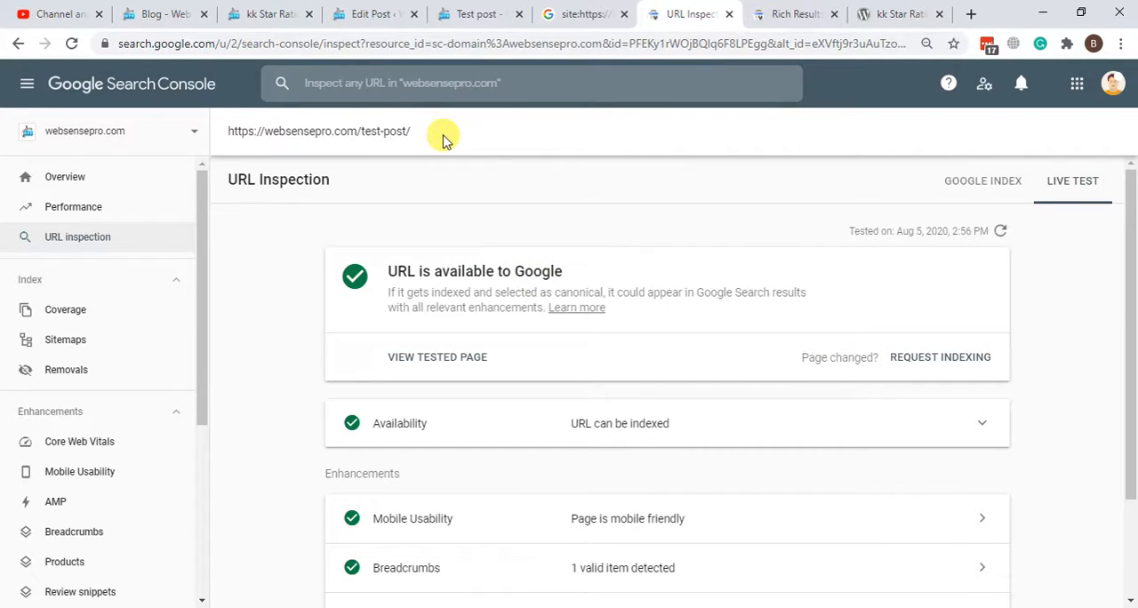
{"action": "triple_click", "coordinate": [318, 131]}
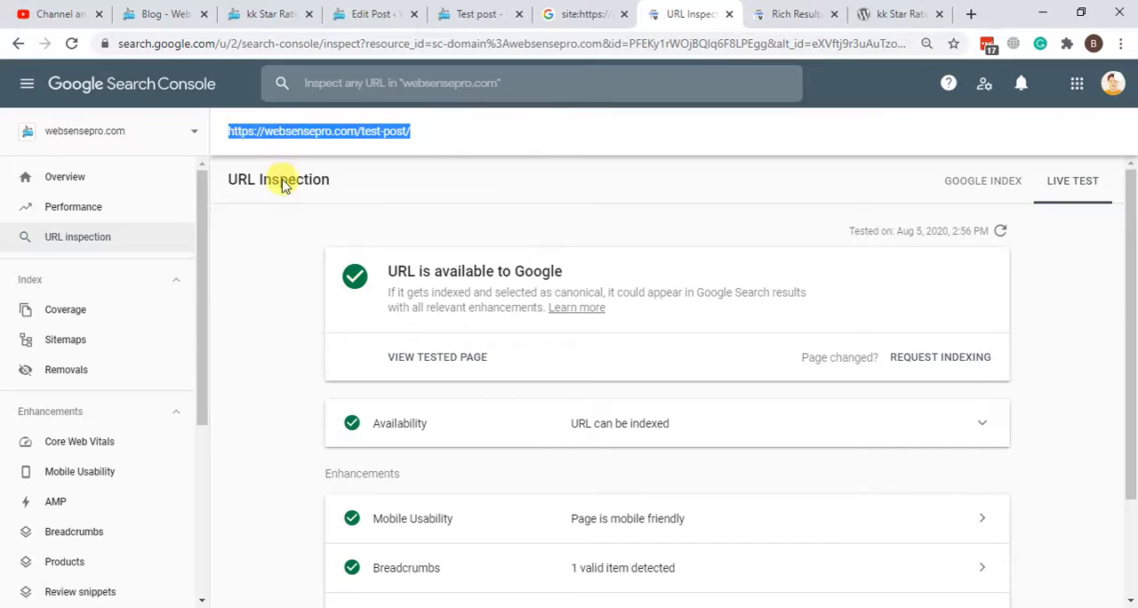
{"action": "mouse_move", "coordinate": [454, 254]}
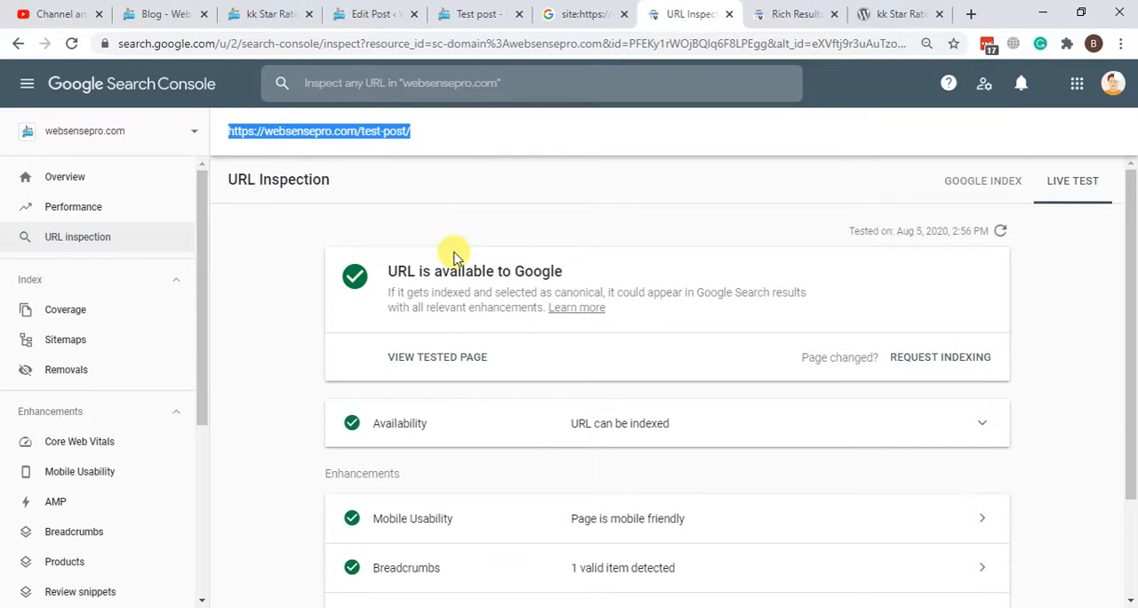